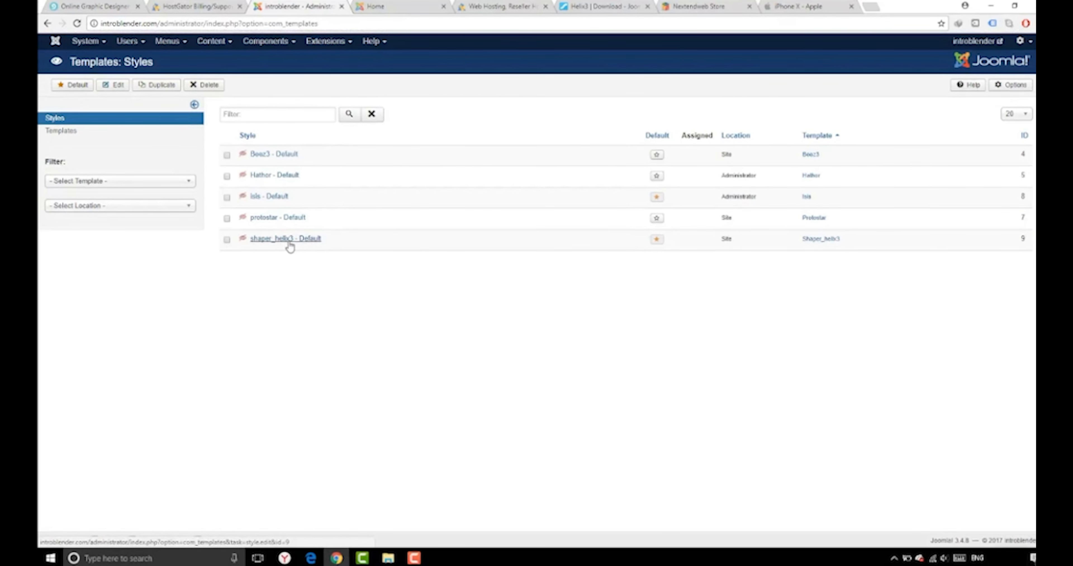
# Step: Open the shaper_helix3 - Default template style in the Edit Style view
pyautogui.click(286, 238)
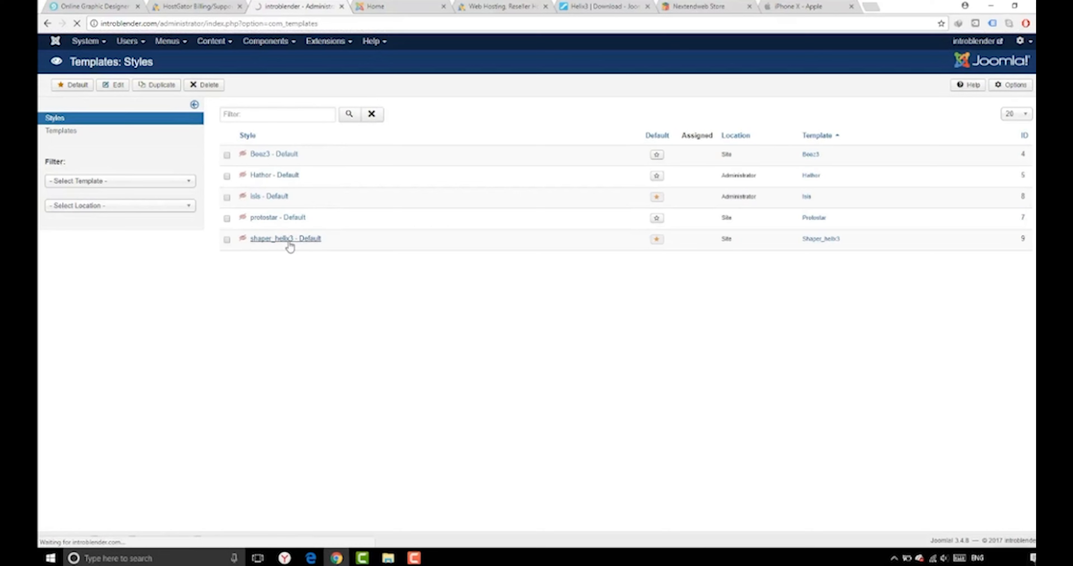
pyautogui.click(285, 238)
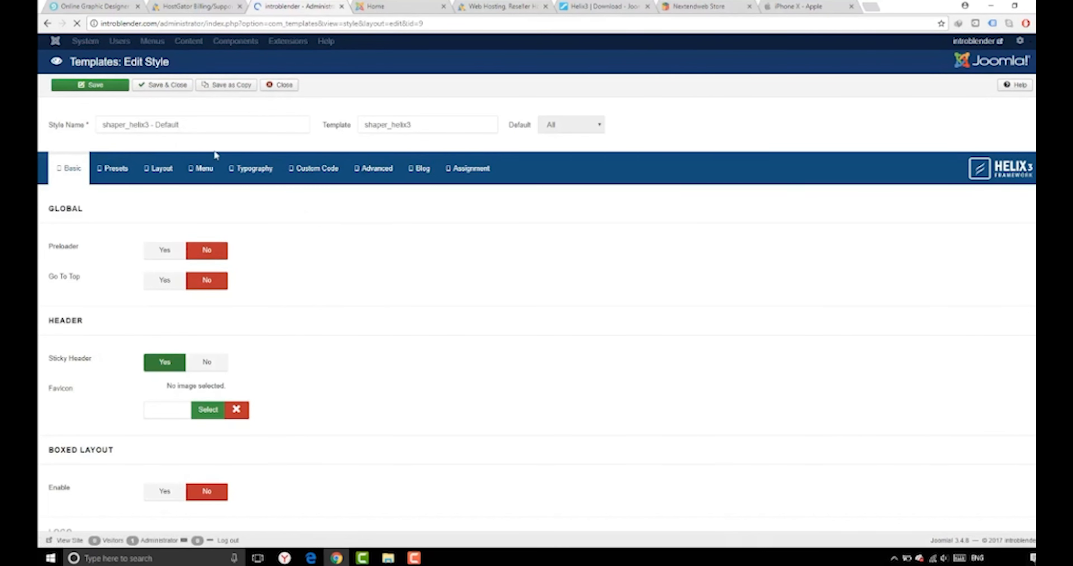
pyautogui.moveTo(78, 223)
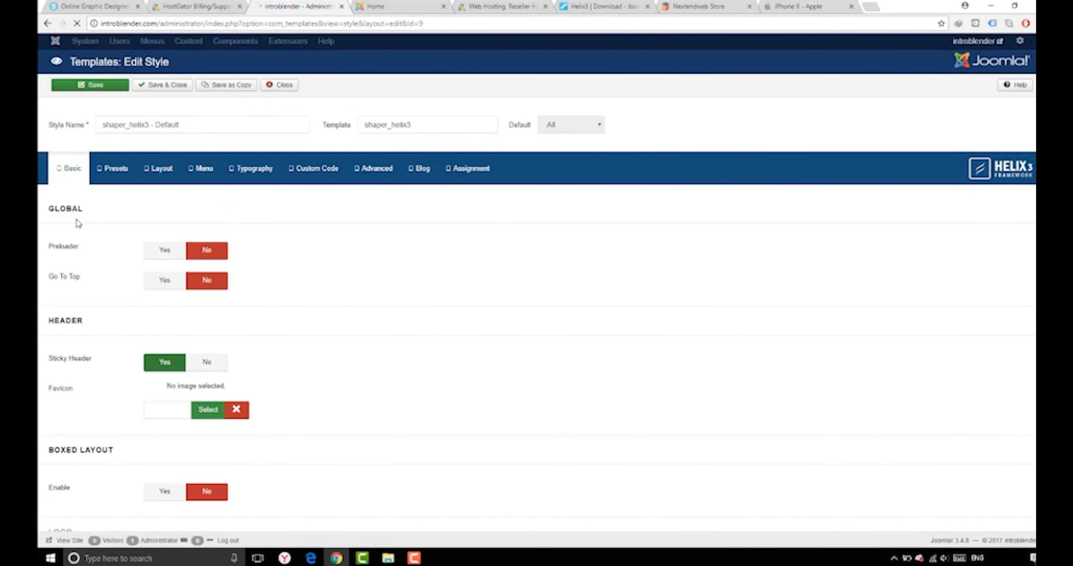
# Step: In the Logo section set Logo Type to Text and enter the logo text 'introblender'
pyautogui.scroll(-3)
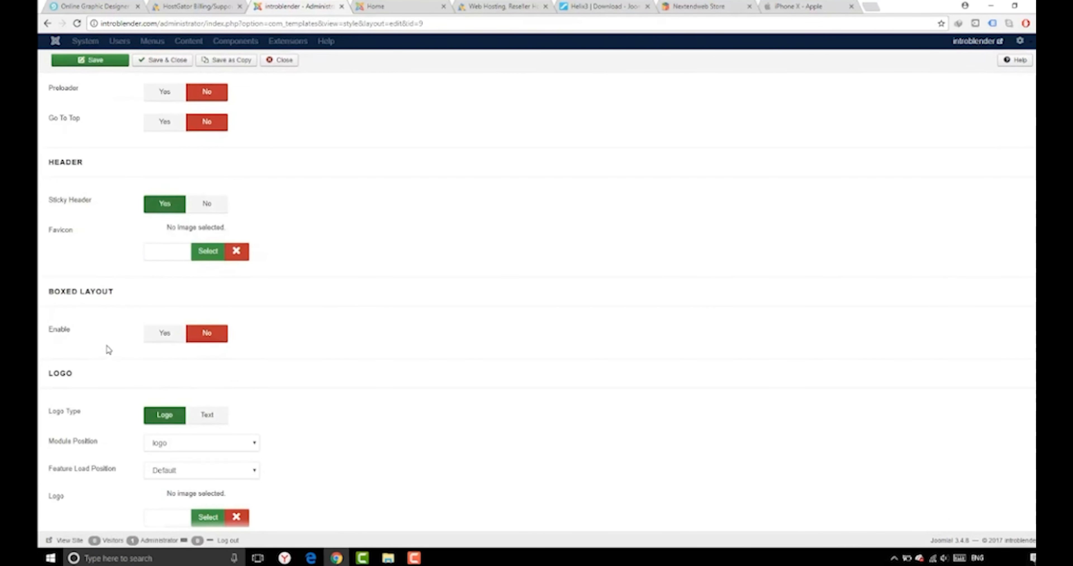
pyautogui.moveTo(87, 212)
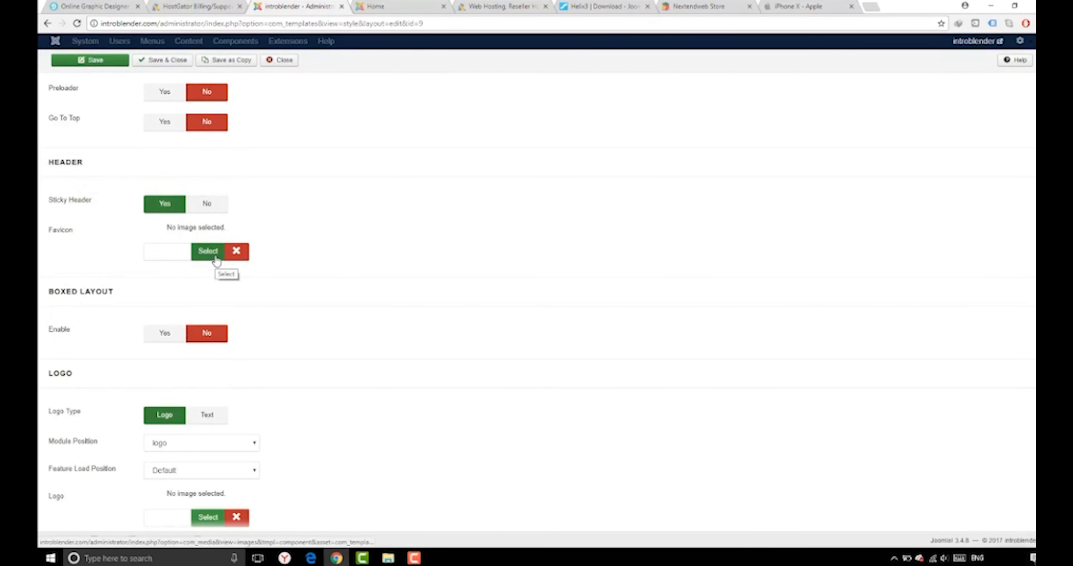
pyautogui.scroll(-3)
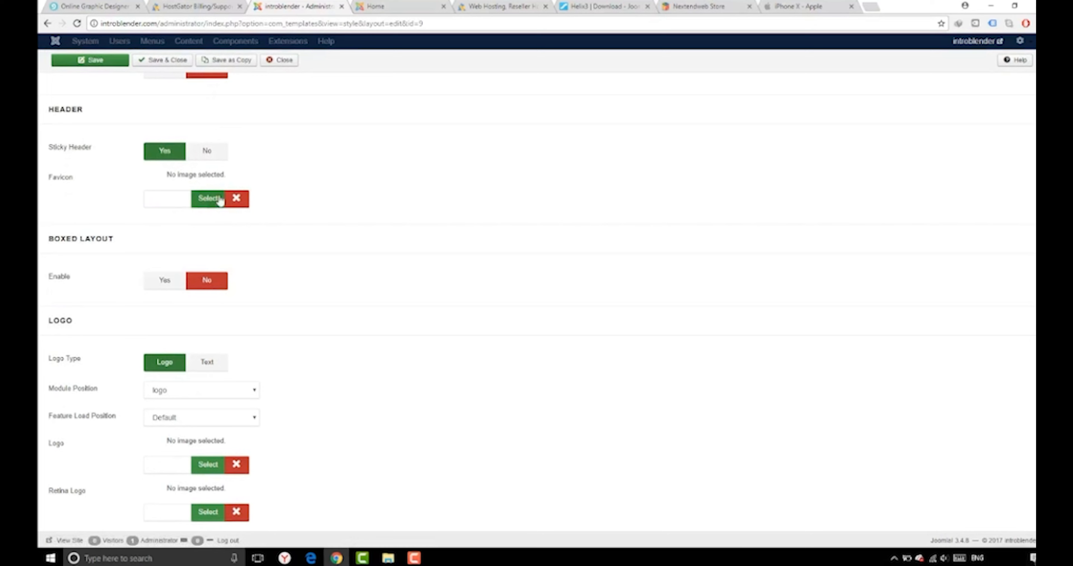
pyautogui.scroll(-3)
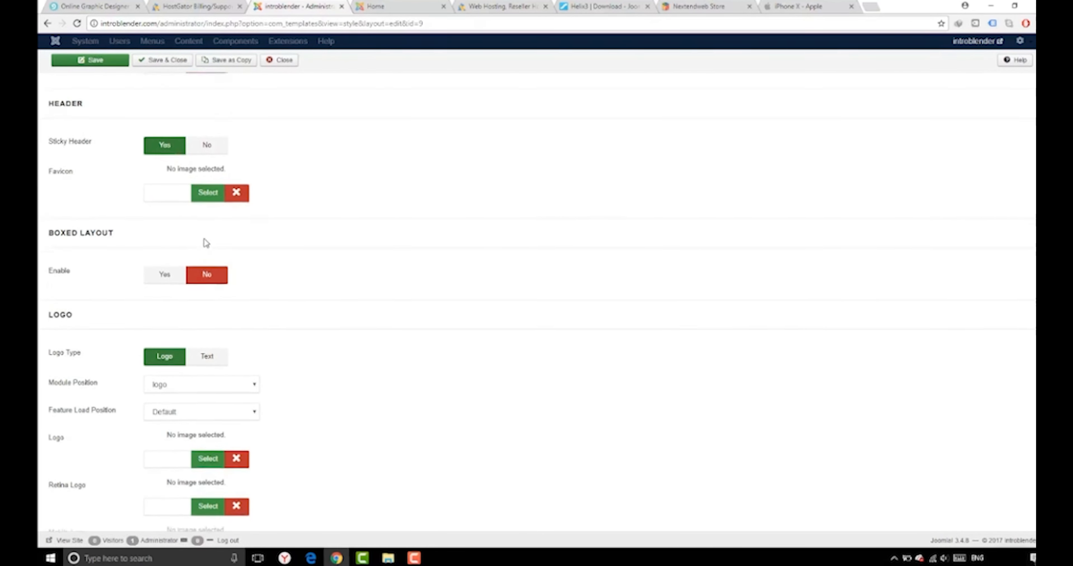
pyautogui.scroll(-3)
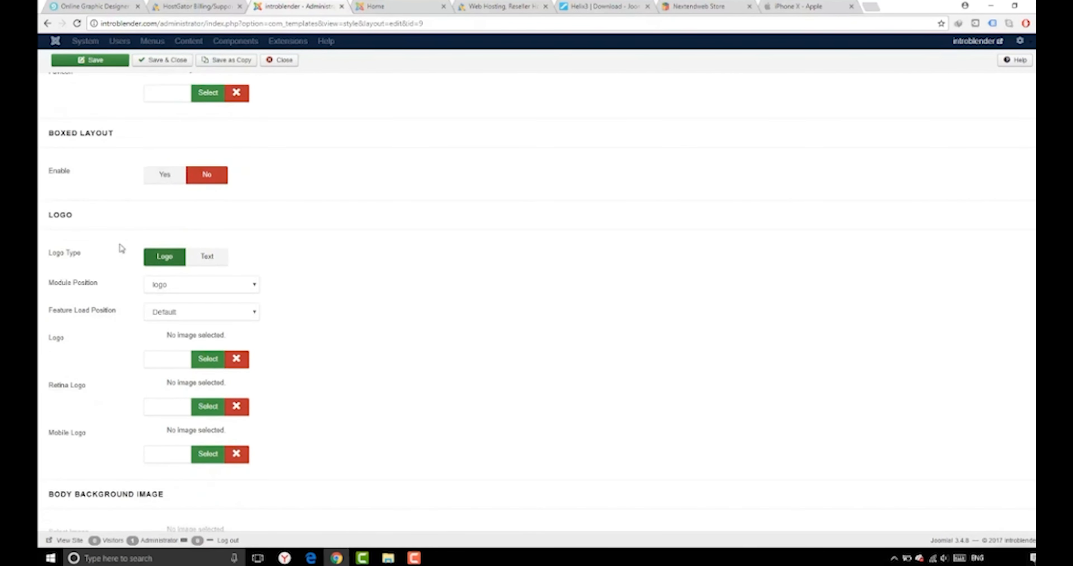
pyautogui.moveTo(215, 257)
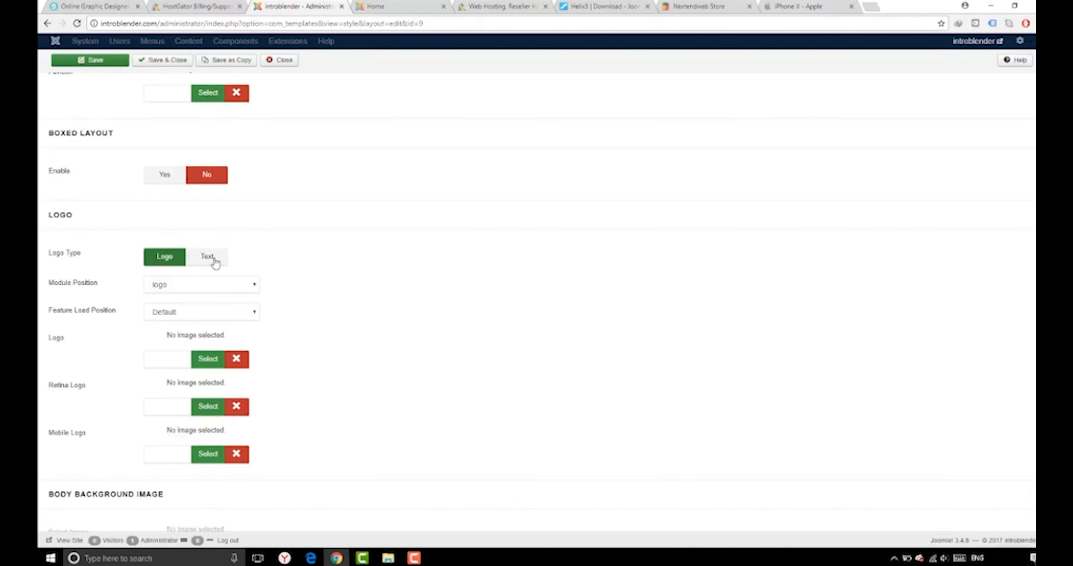
pyautogui.click(207, 256)
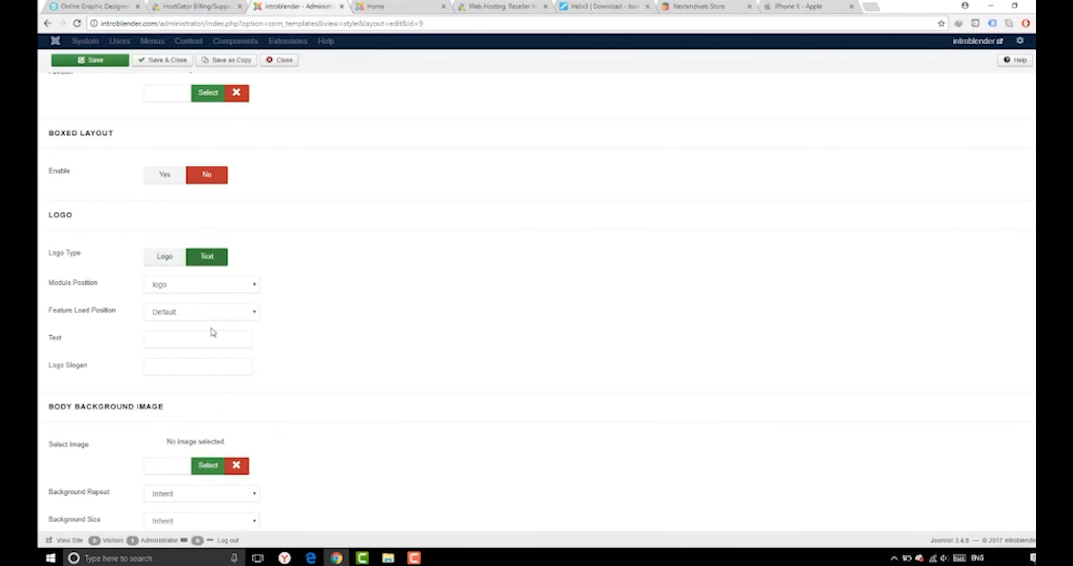
pyautogui.write('In')
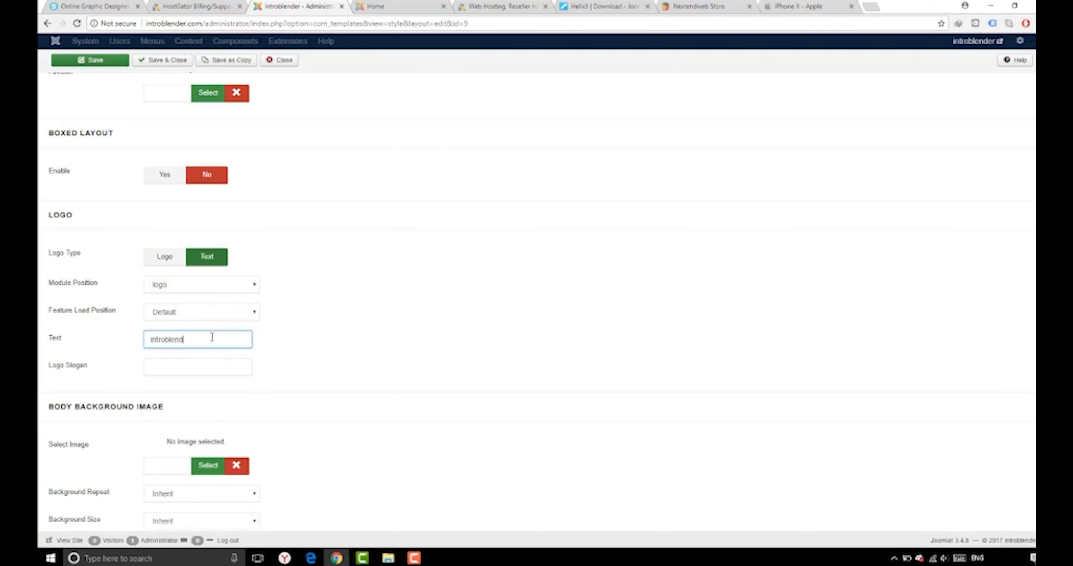
pyautogui.press('Backspace')
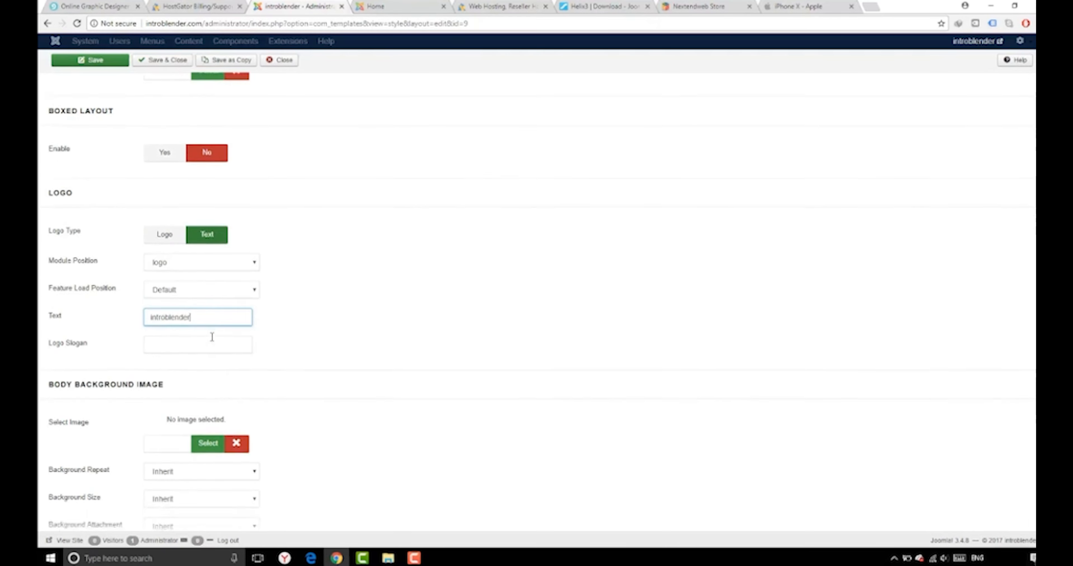
# Step: Rewrite the footer Copyright Notice with year 2017 and the company name 'jafars'
pyautogui.scroll(-3)
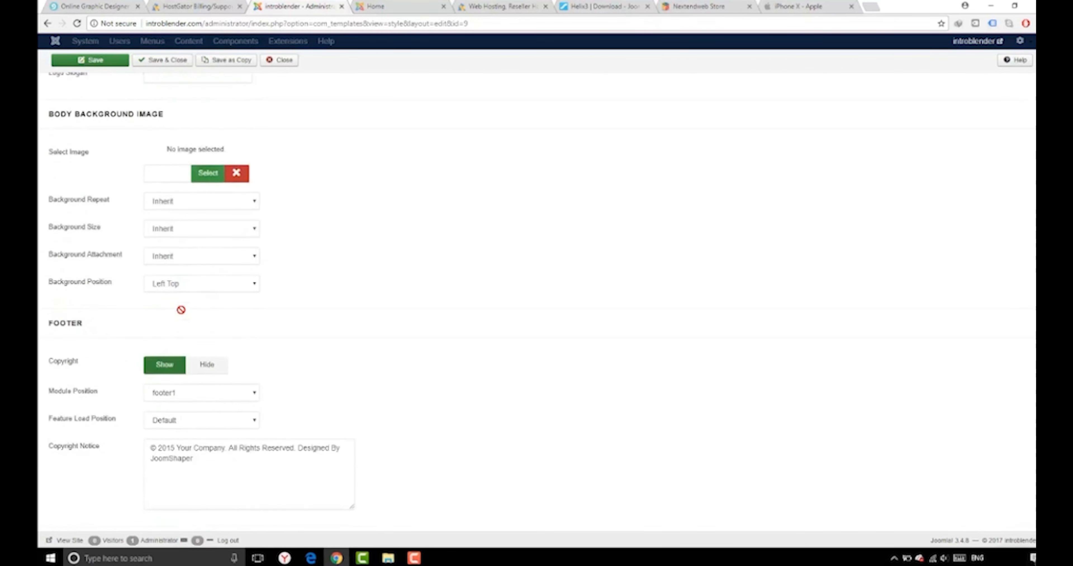
pyautogui.scroll(-3)
pyautogui.write('7')
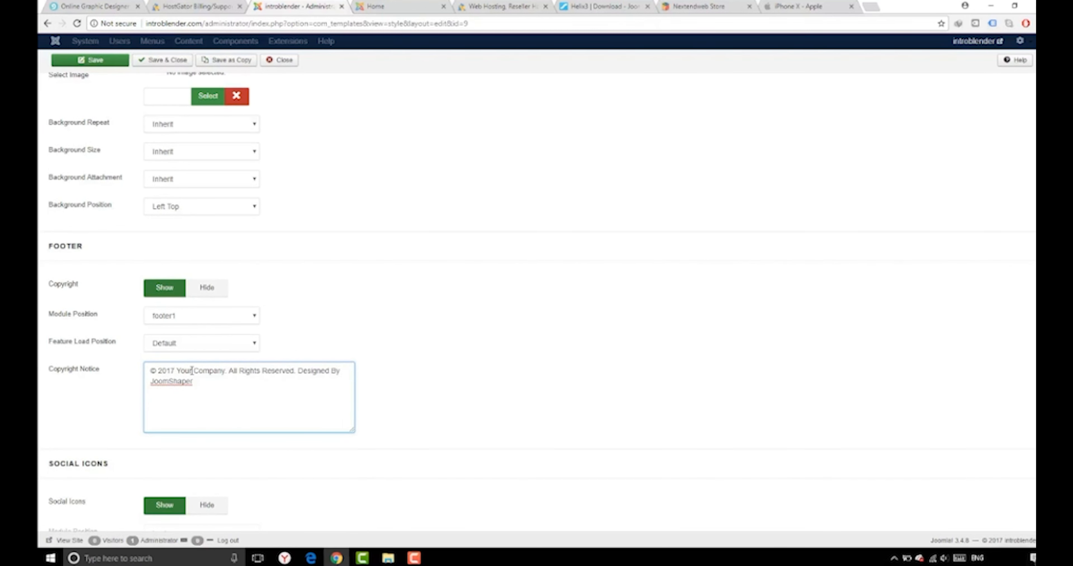
pyautogui.press('Backspace')
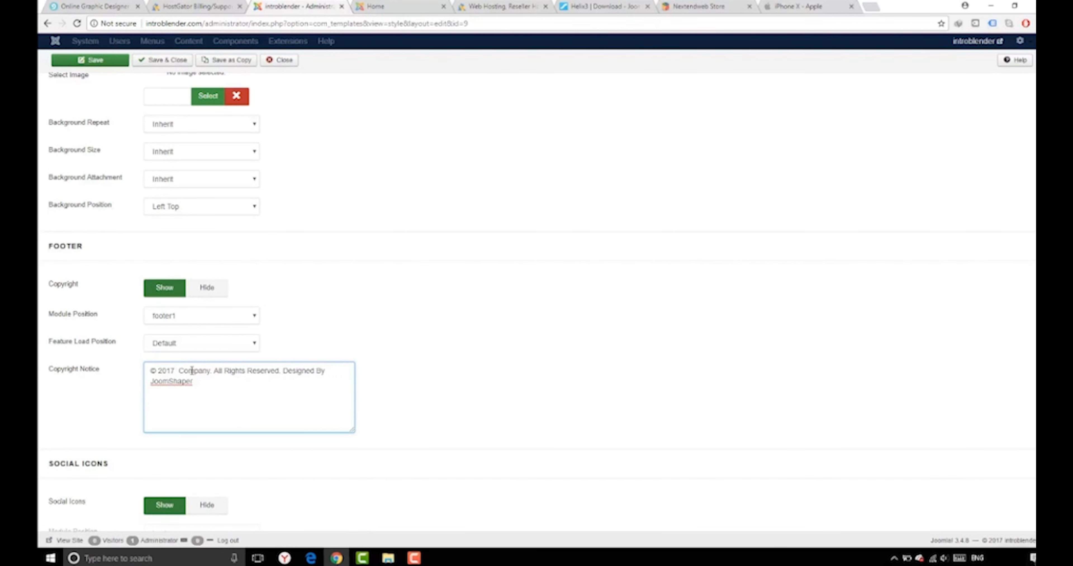
pyautogui.write('jafars')
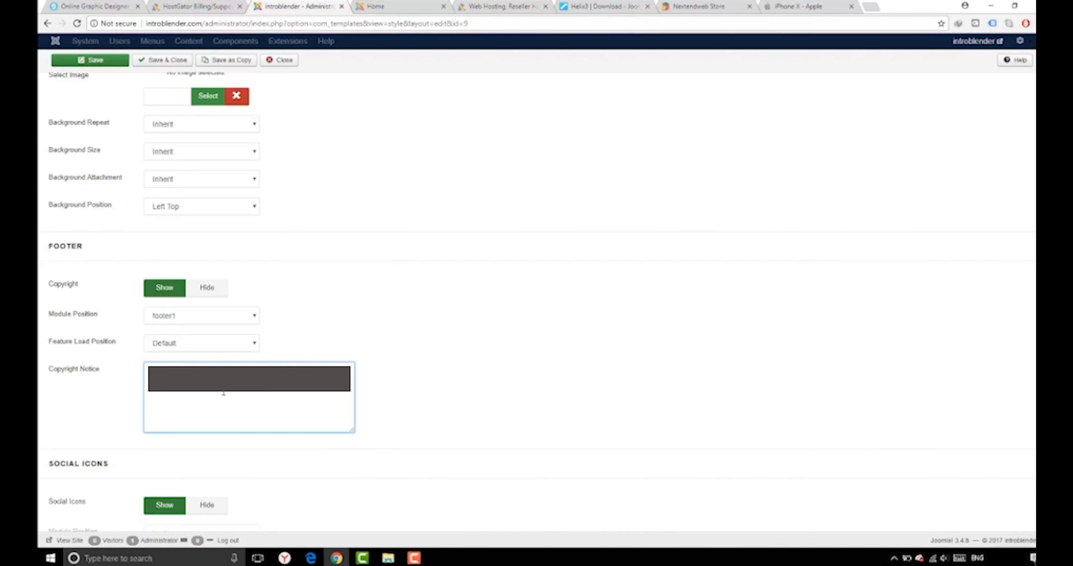
# Step: Enter placeholder URLs in the Facebook, Twitter, Google Plus and Pinterest social fields
pyautogui.scroll(-3)
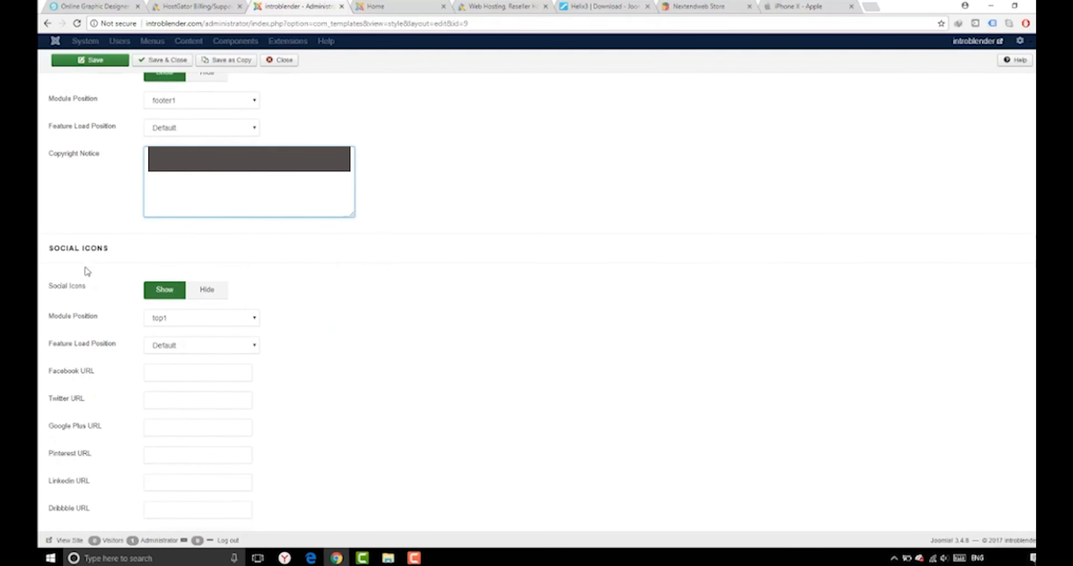
pyautogui.scroll(-3)
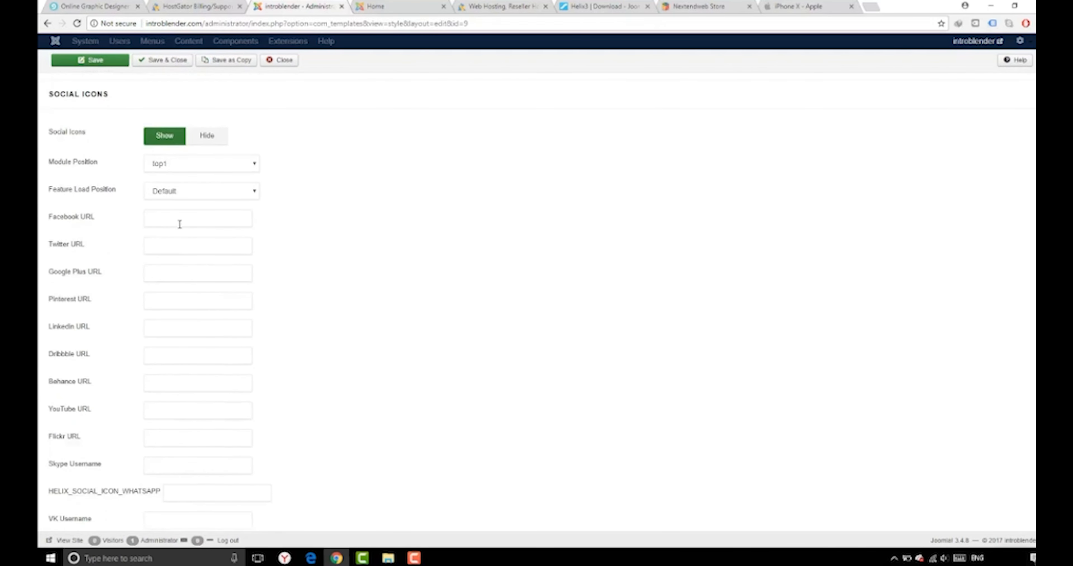
pyautogui.write('facebook')
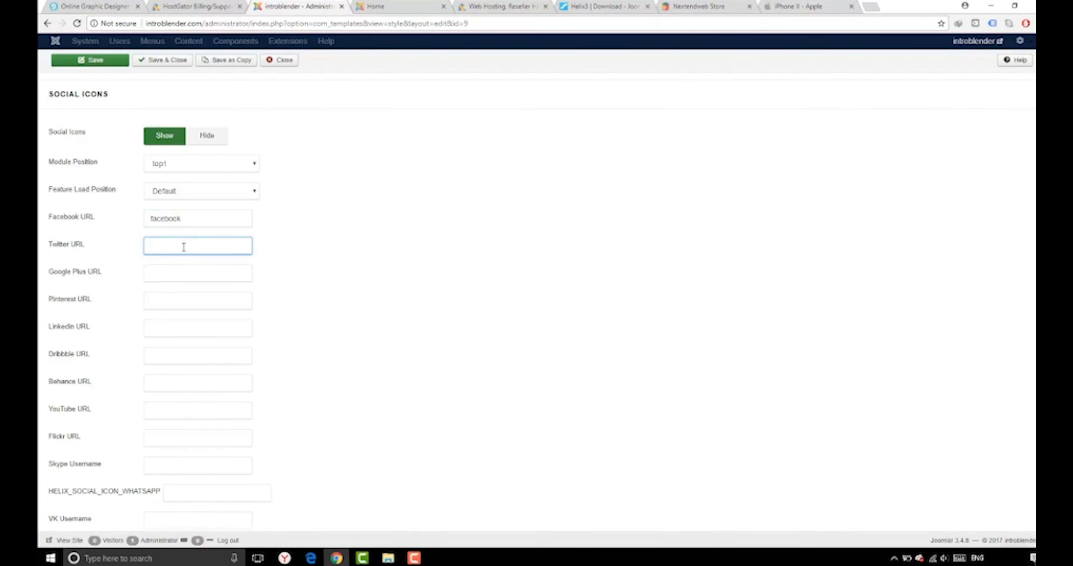
pyautogui.write('twitter')
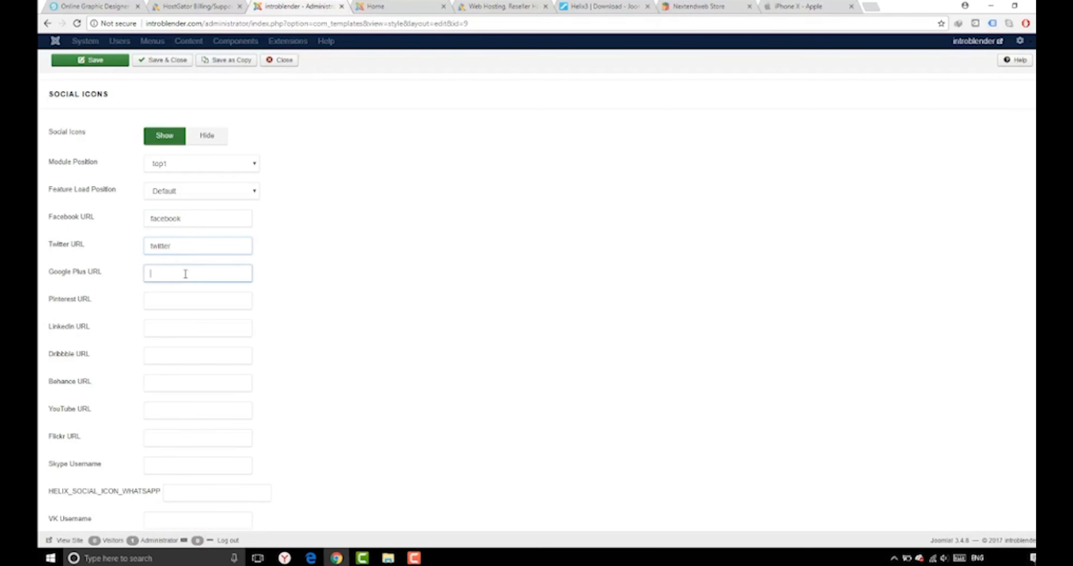
pyautogui.write('googl')
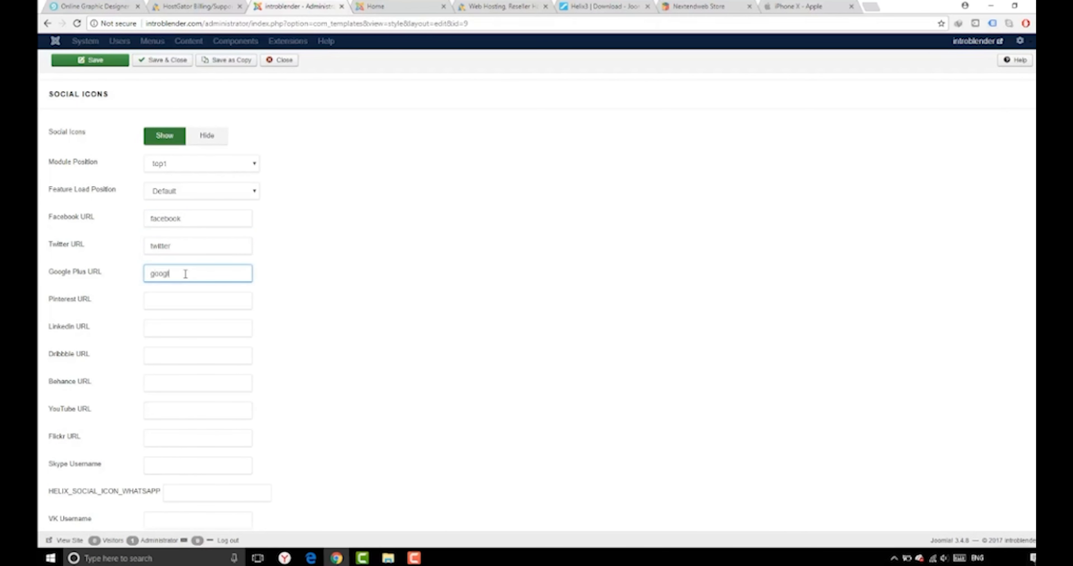
pyautogui.click(197, 300)
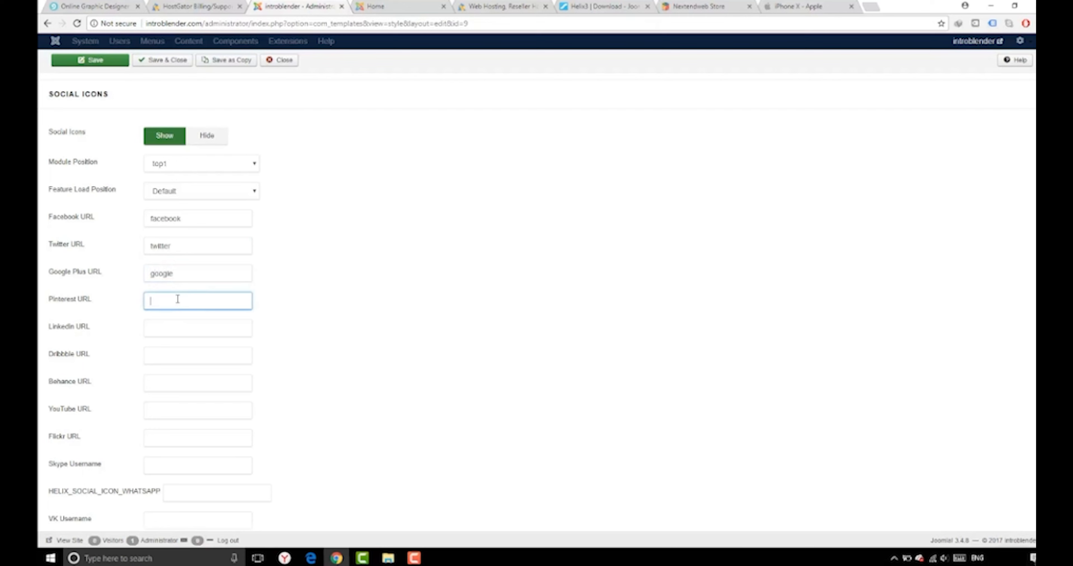
pyautogui.write('pinte')
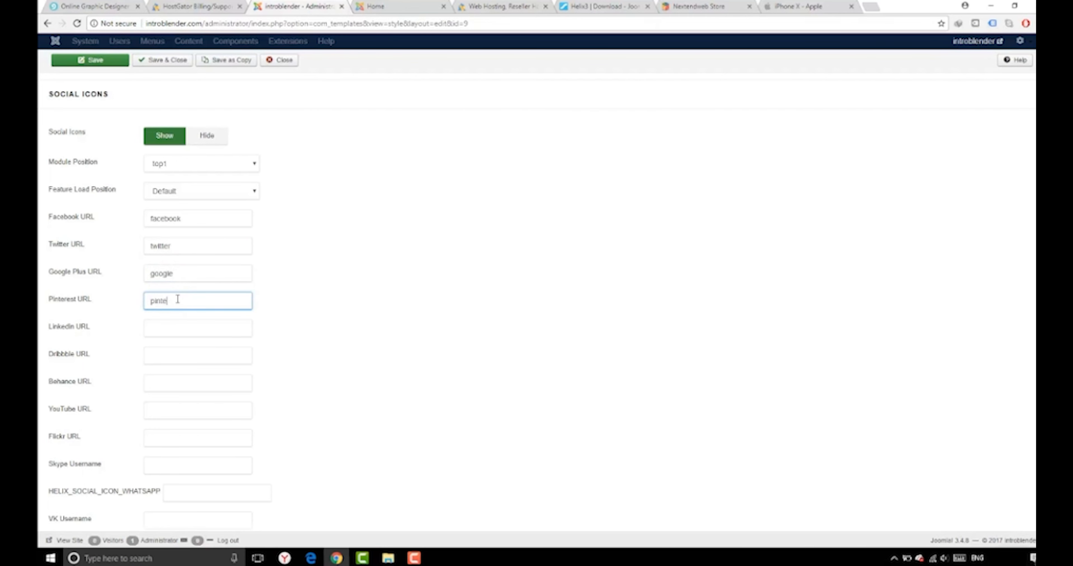
pyautogui.write('rest')
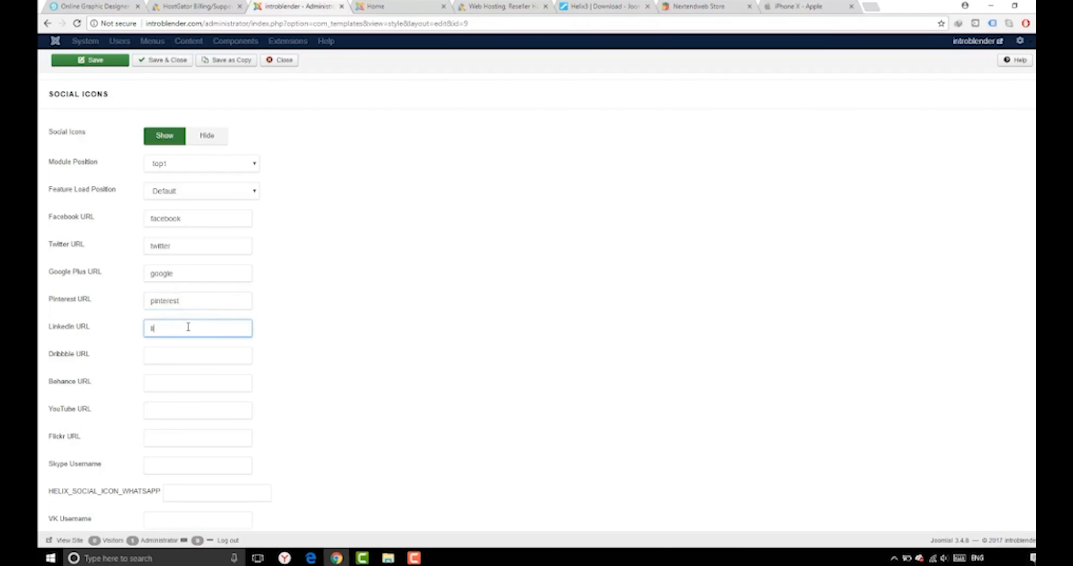
# Step: Enter placeholder entries for LinkedIn, Dribbble, Behance, YouTube, Flickr and the Skype username
pyautogui.write('linkedin')
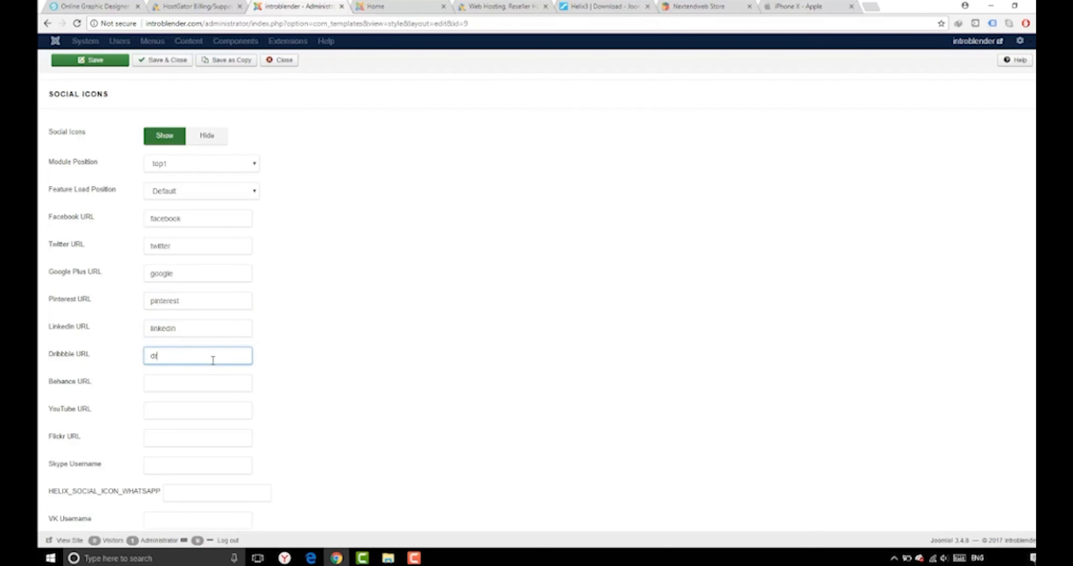
pyautogui.write('ribbble')
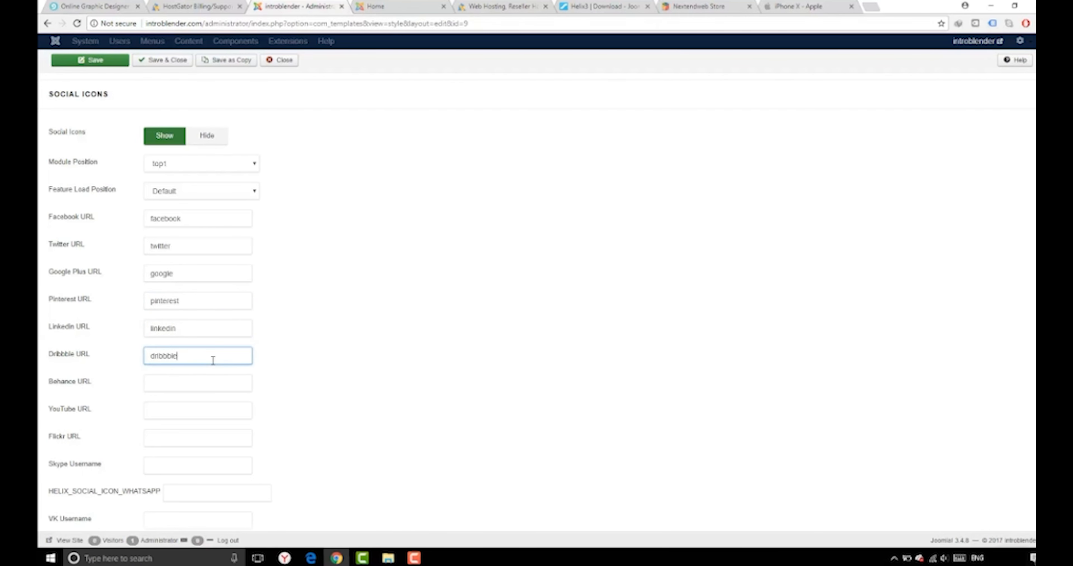
pyautogui.click(197, 383)
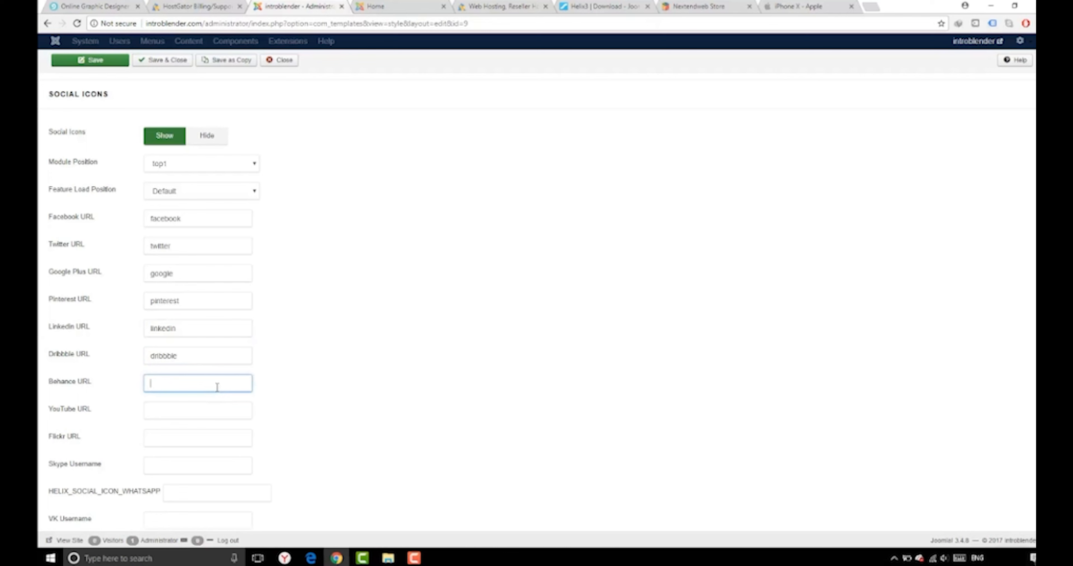
pyautogui.write('behance')
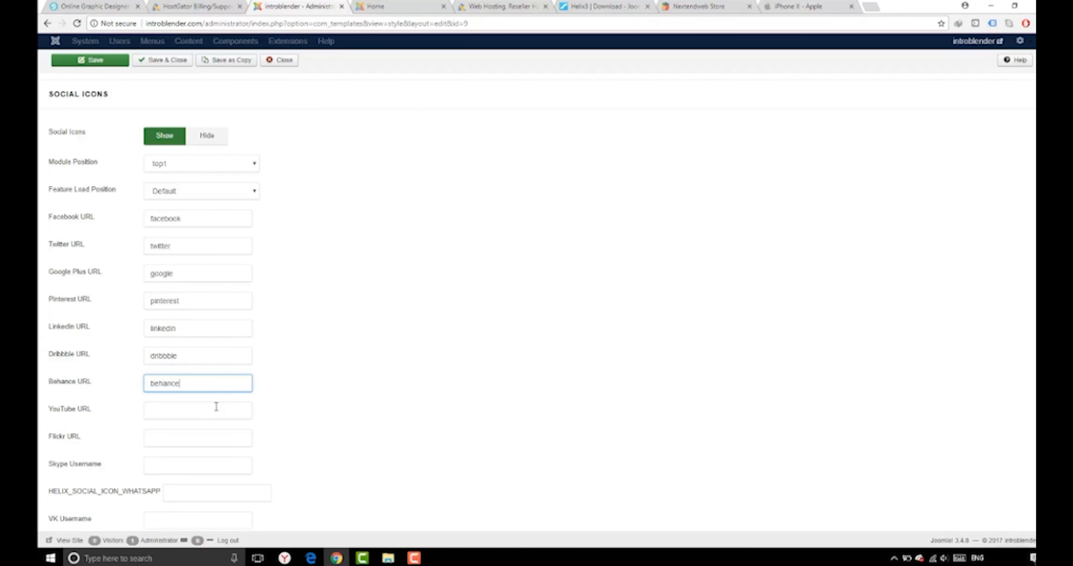
pyautogui.write('youtube')
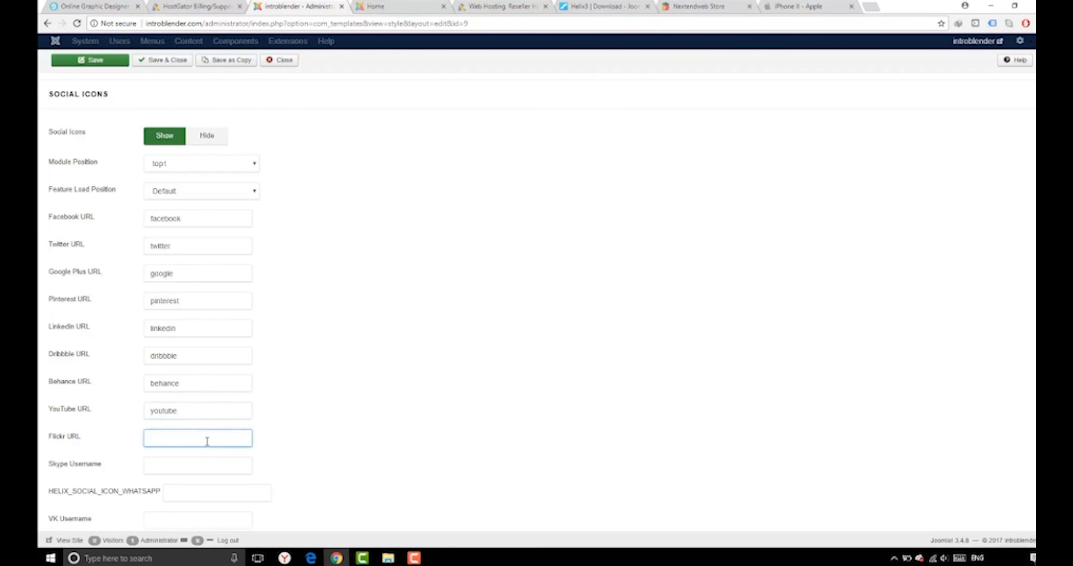
pyautogui.write('flickr')
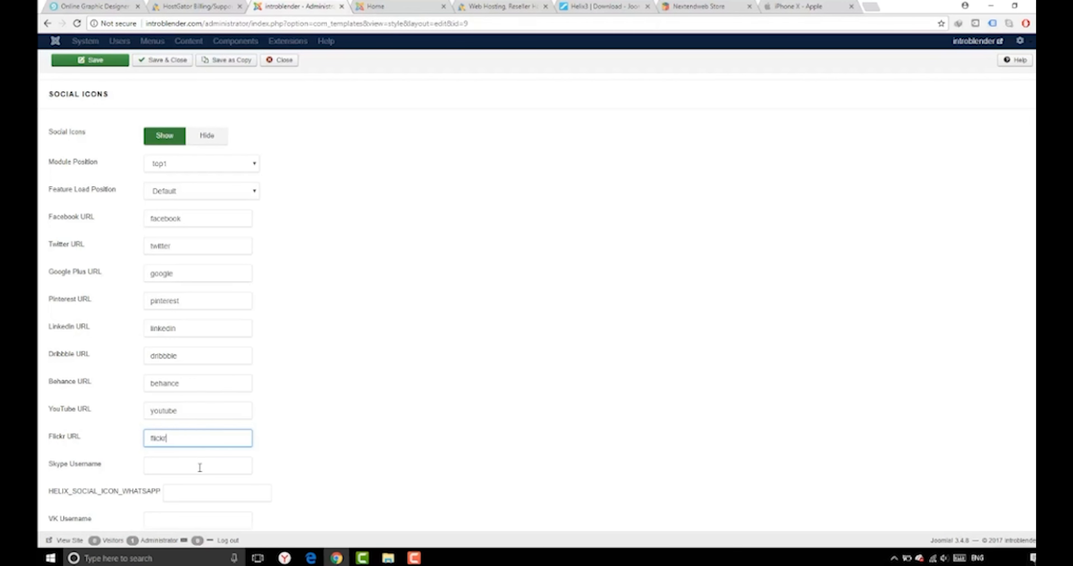
pyautogui.write('skype')
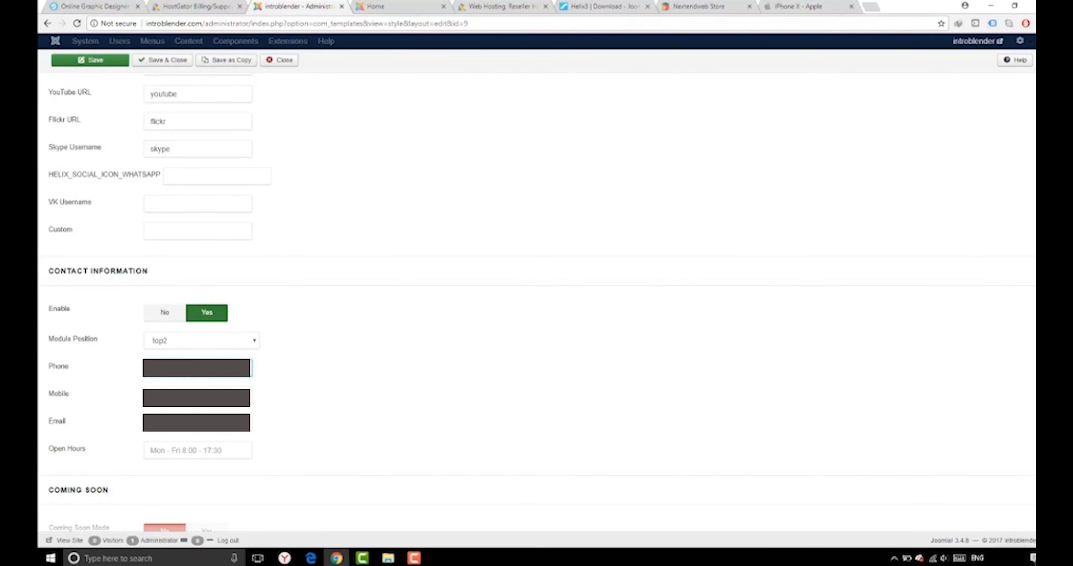
# Step: Step through Presets, Layout and Menu to reach the Typography settings with Open Sans fonts
pyautogui.click(198, 450)
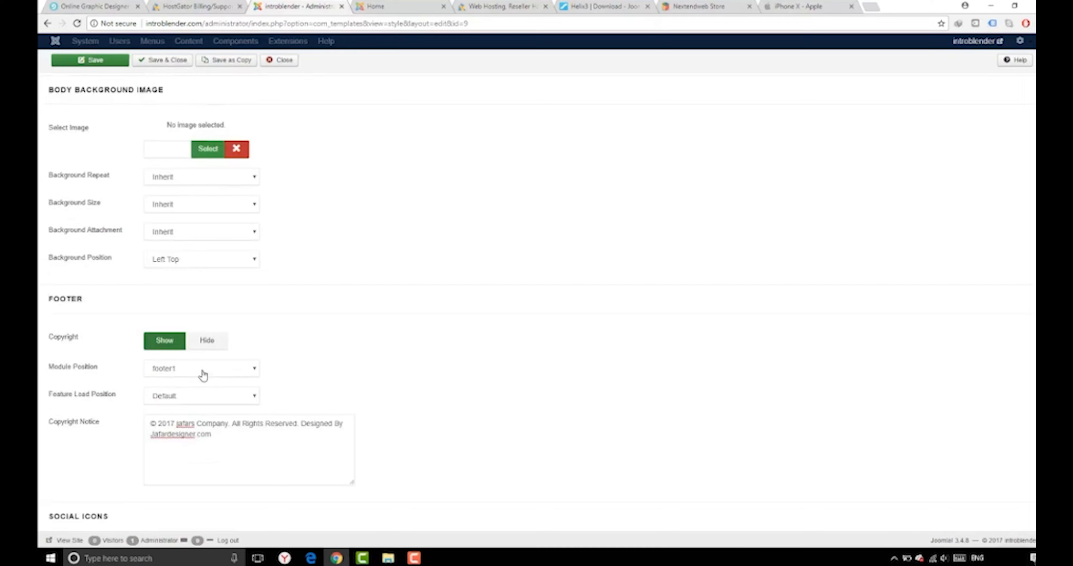
pyautogui.click(114, 168)
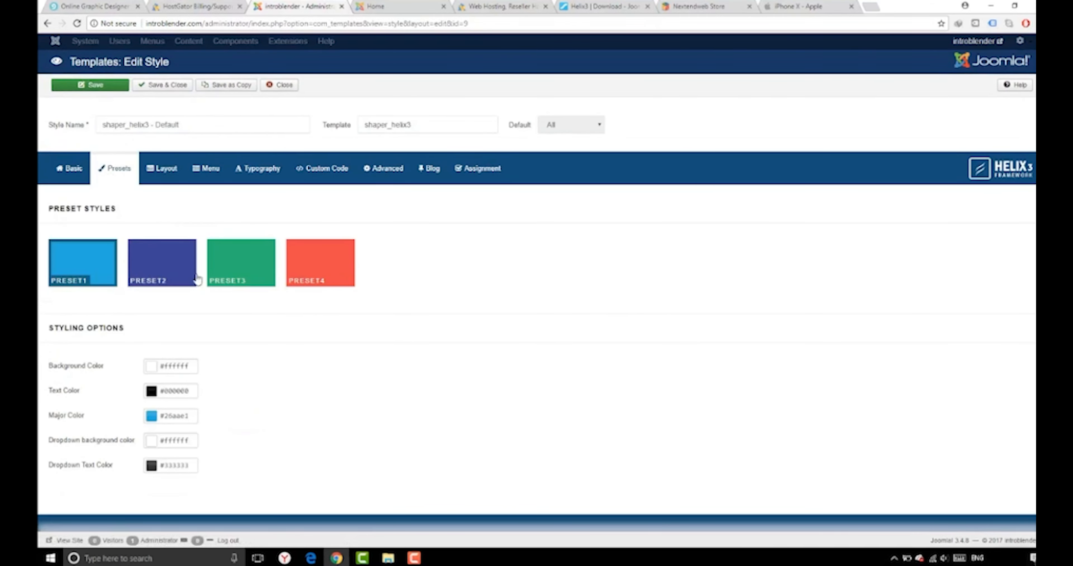
pyautogui.click(165, 168)
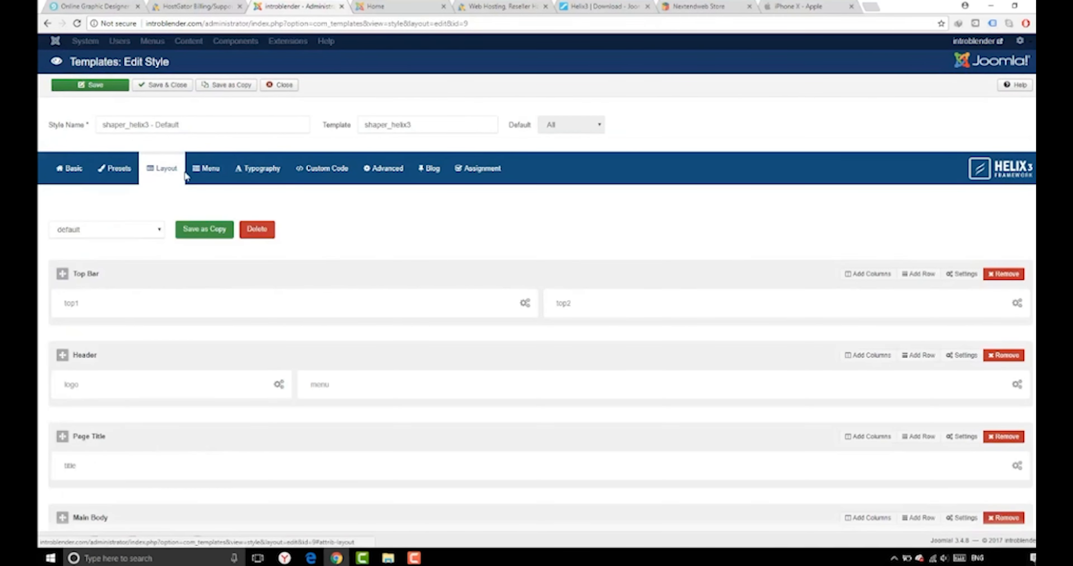
pyautogui.click(210, 168)
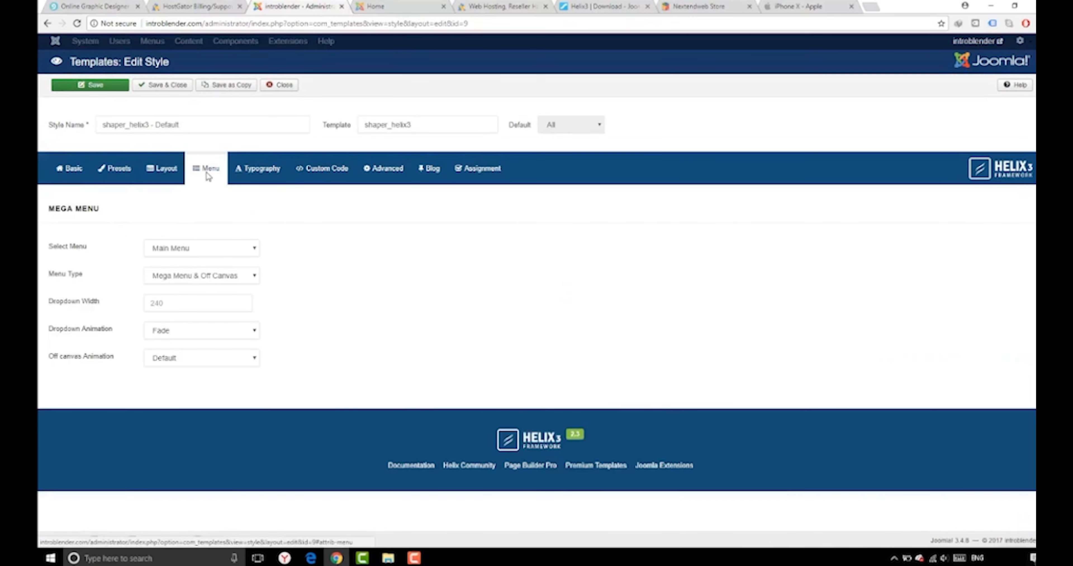
pyautogui.click(261, 167)
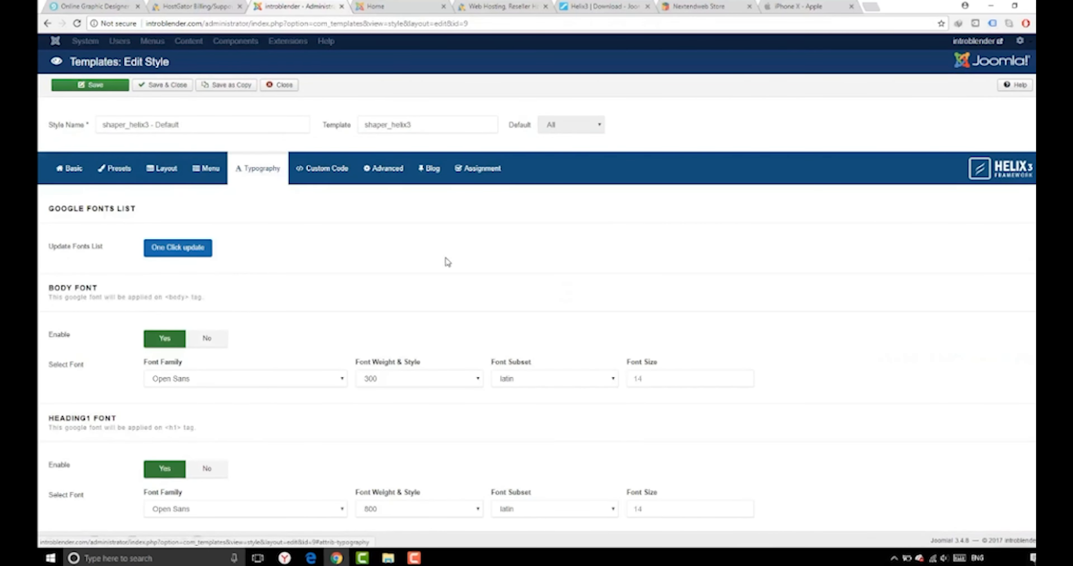
# Step: Set the Body and Heading font sizes to 20, correcting an overshoot on Heading4
pyautogui.scroll(-3)
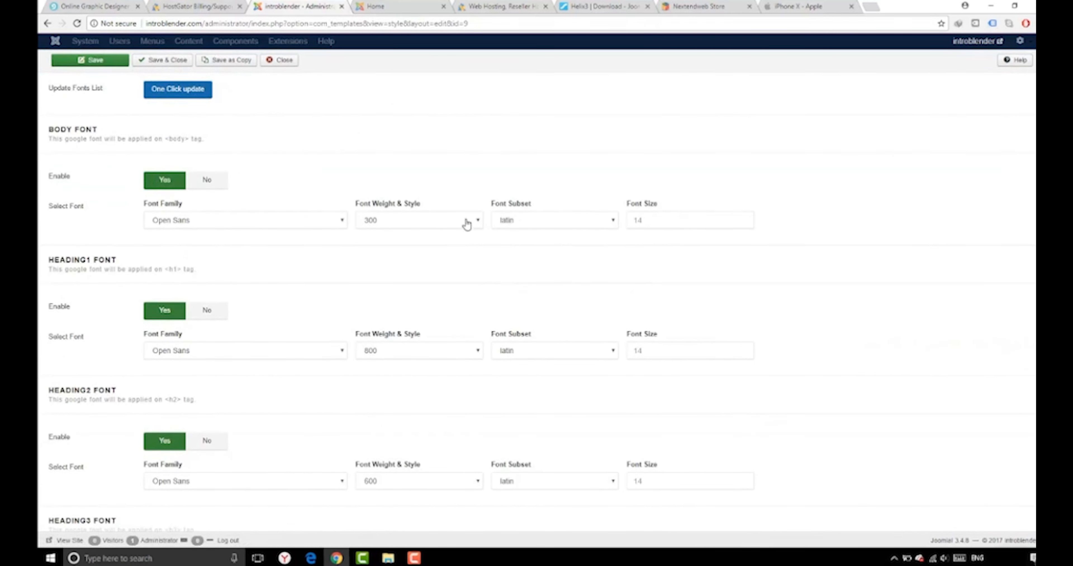
pyautogui.click(418, 219)
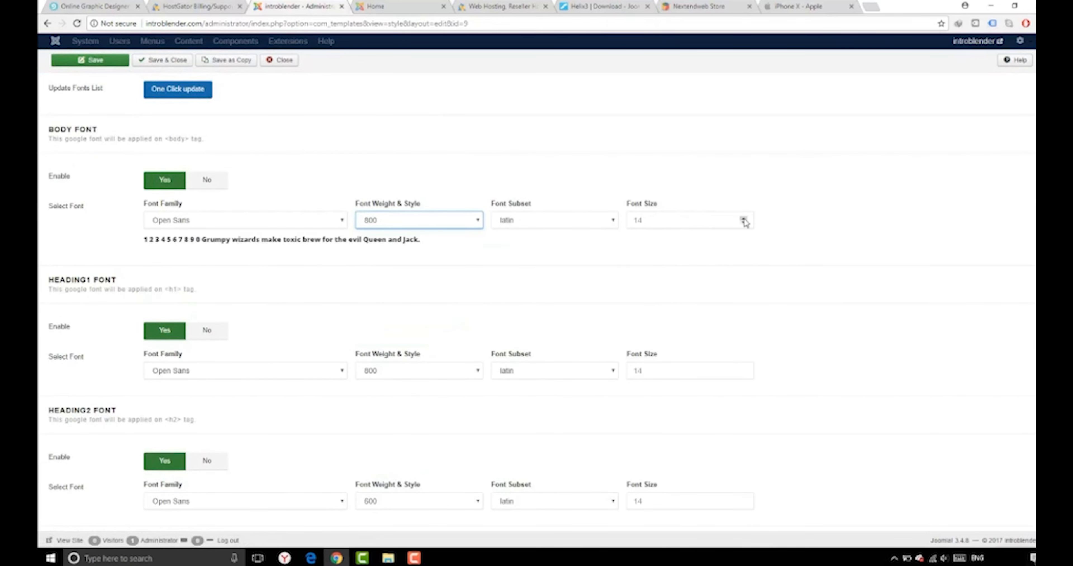
pyautogui.write('20')
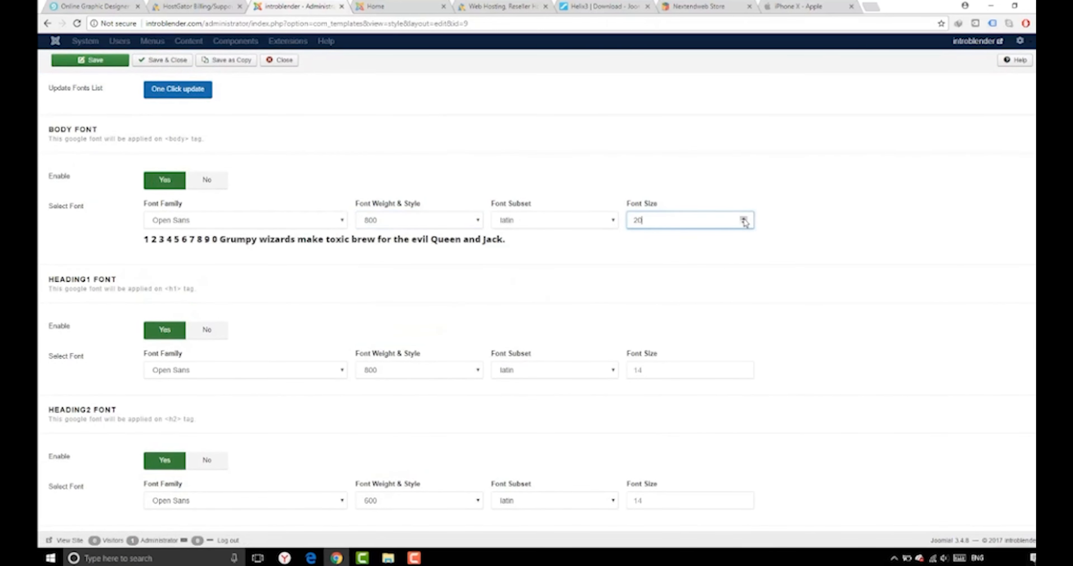
pyautogui.scroll(-3)
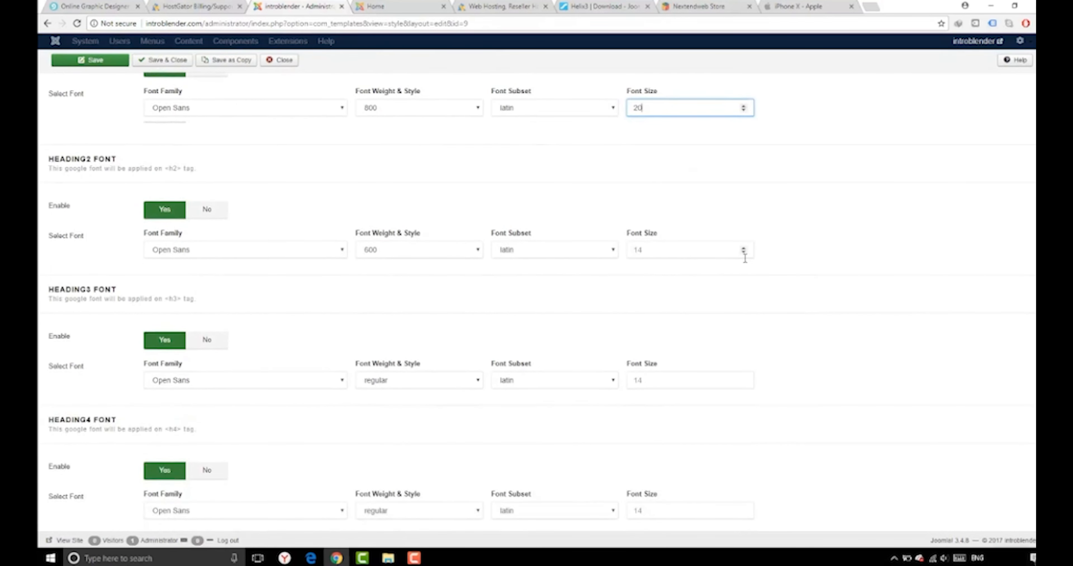
pyautogui.click(688, 259)
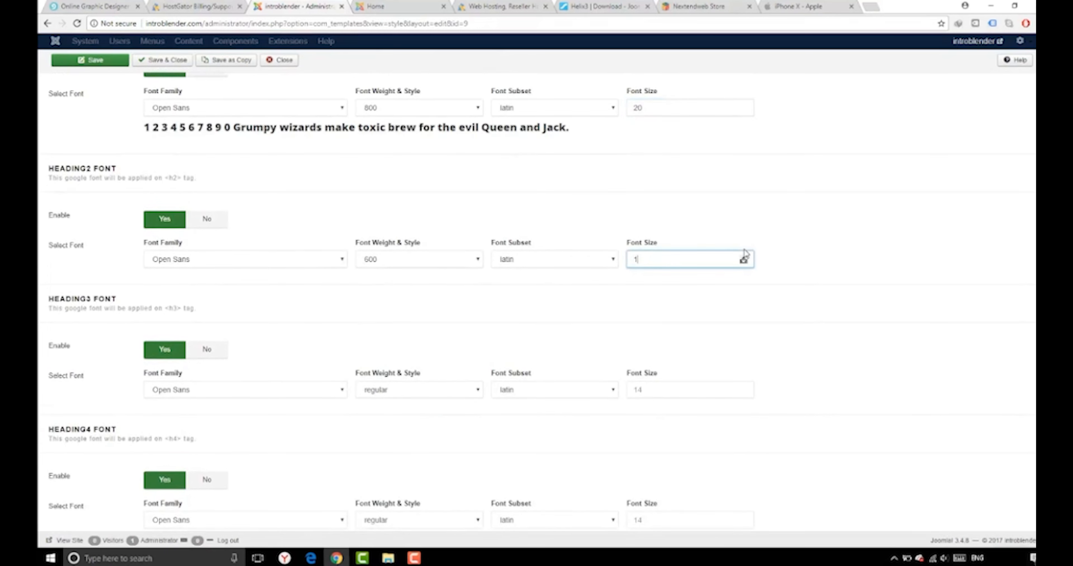
pyautogui.write('7')
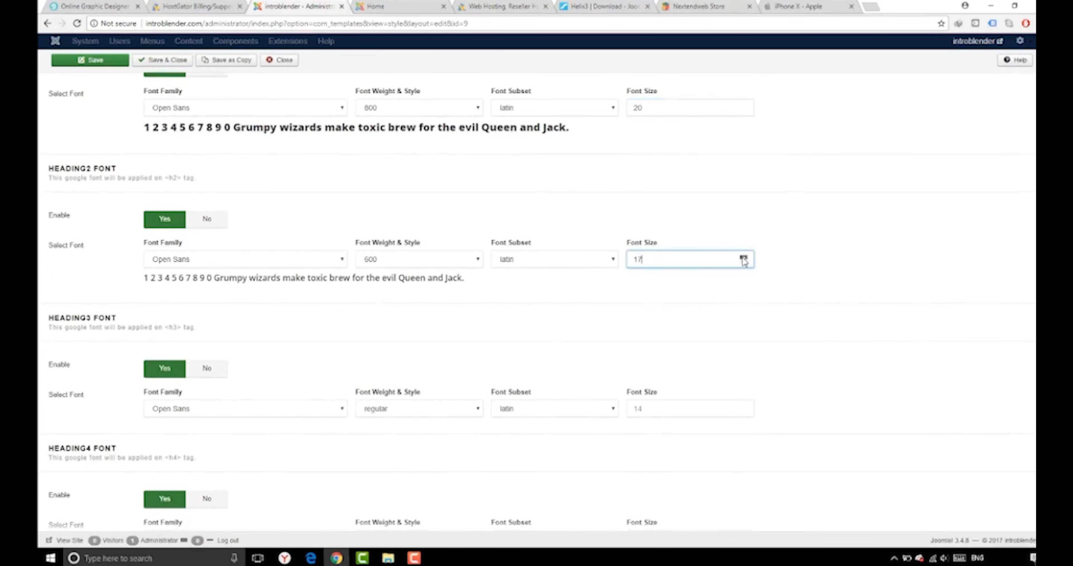
pyautogui.write('20')
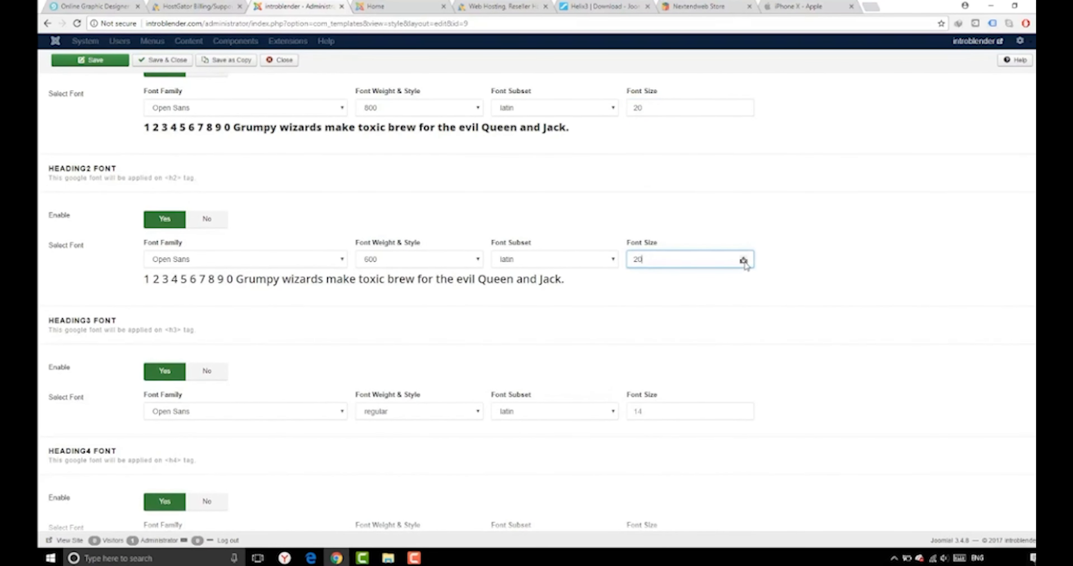
pyautogui.scroll(-3)
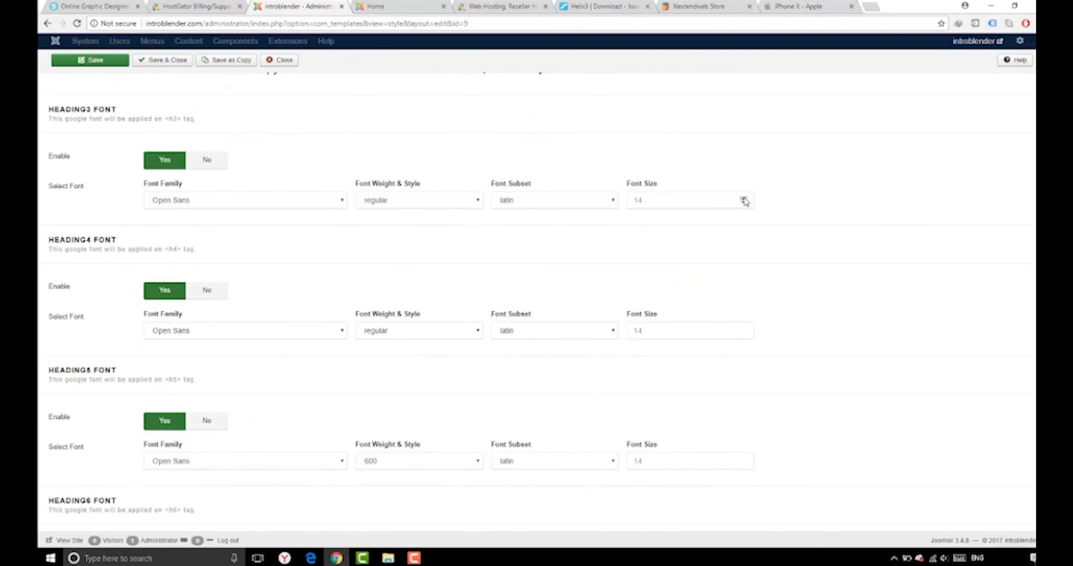
pyautogui.click(684, 199)
pyautogui.write('20')
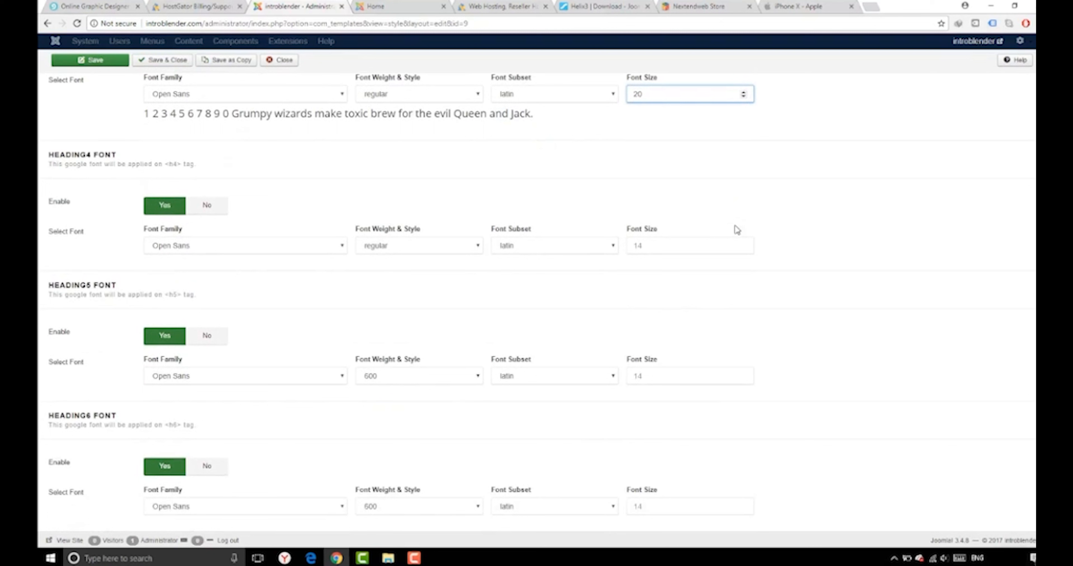
pyautogui.click(684, 246)
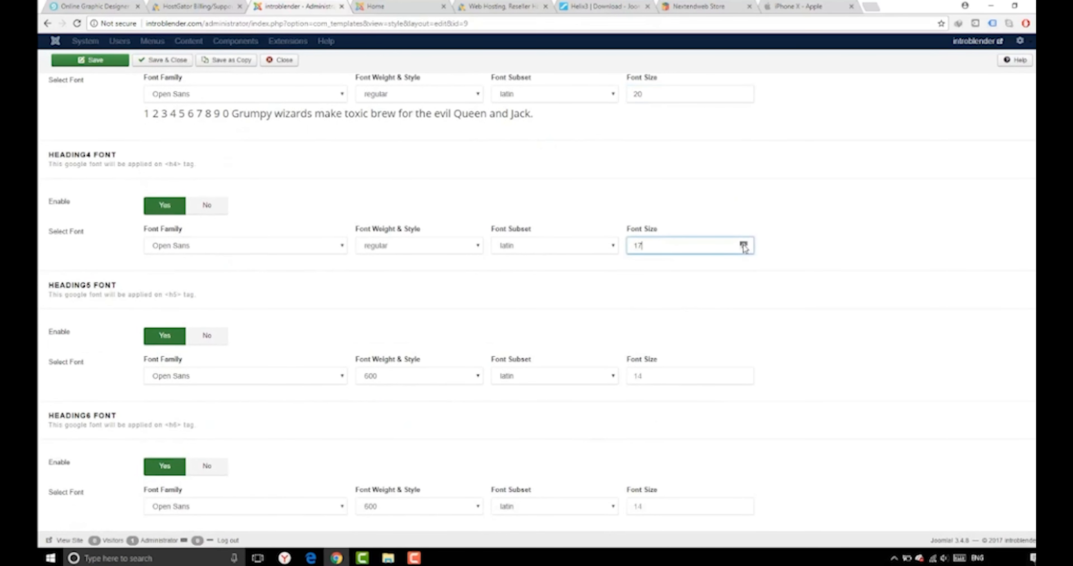
pyautogui.write('29')
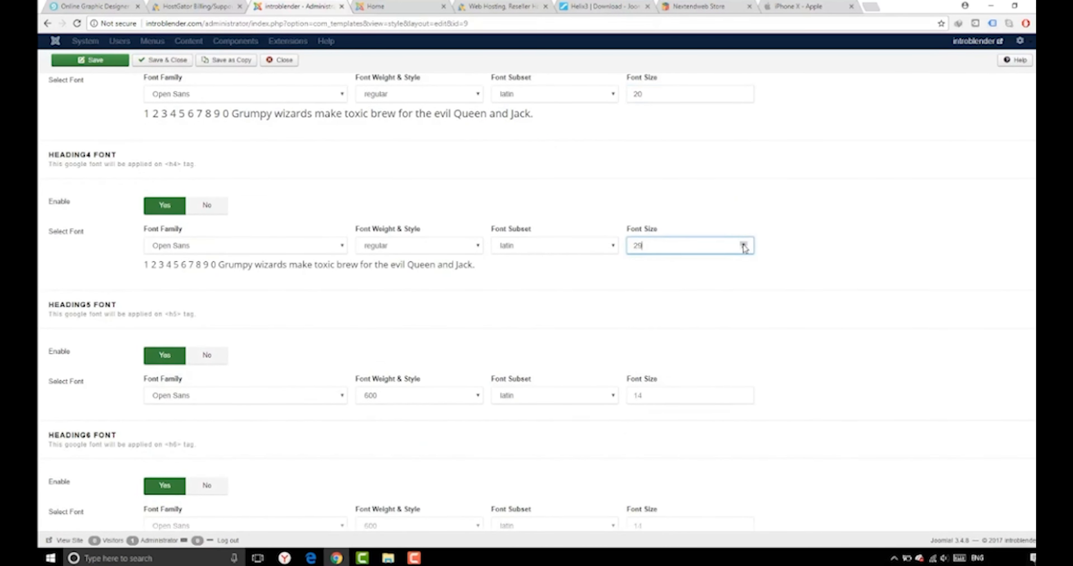
pyautogui.click(745, 249)
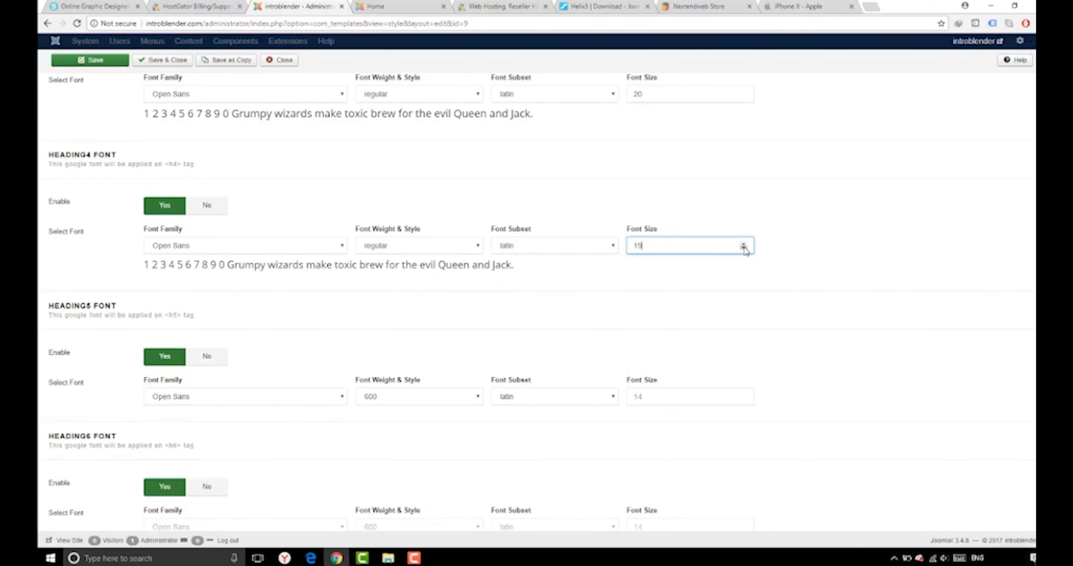
# Step: Give Heading6 an italic weight and Heading1 an 800 bold-italic weight
pyautogui.scroll(-3)
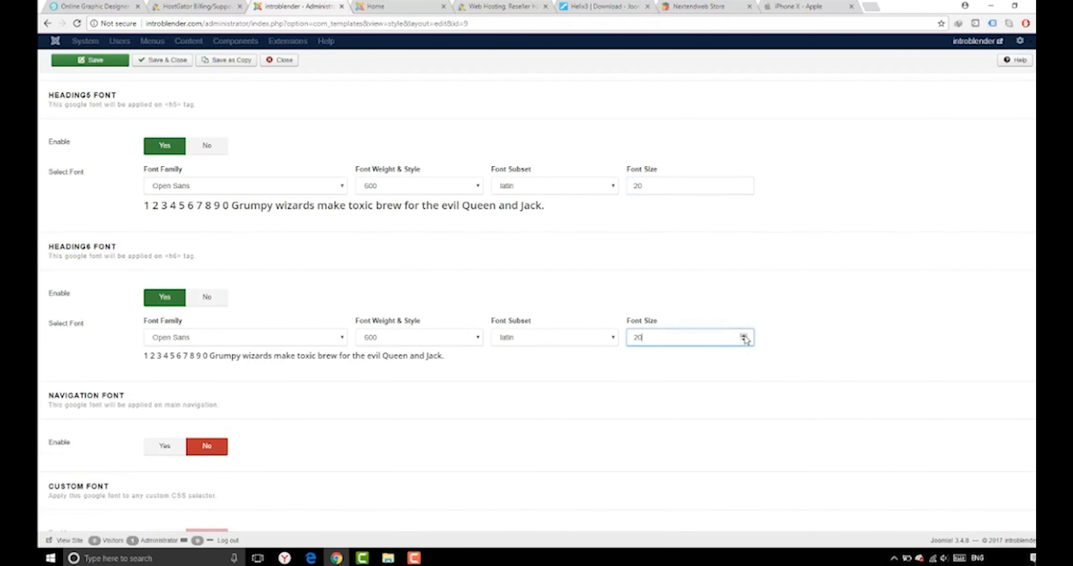
pyautogui.click(417, 337)
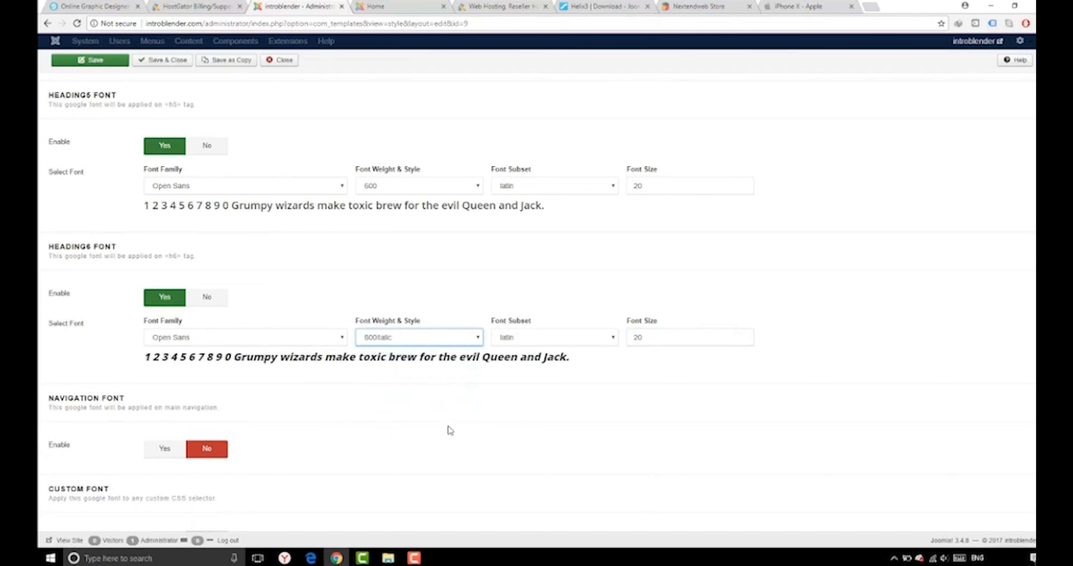
pyautogui.click(418, 186)
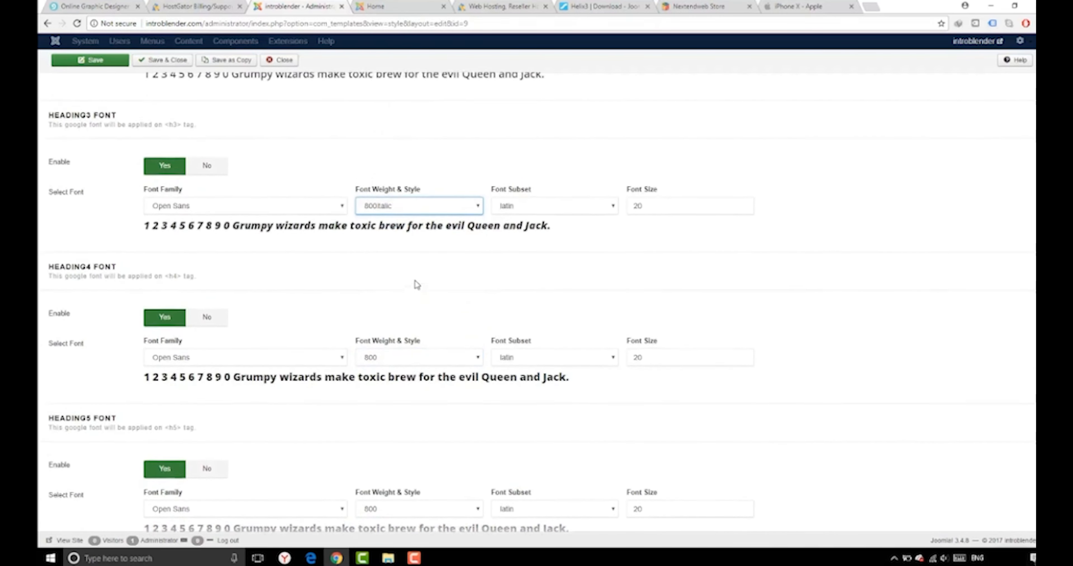
pyautogui.click(418, 207)
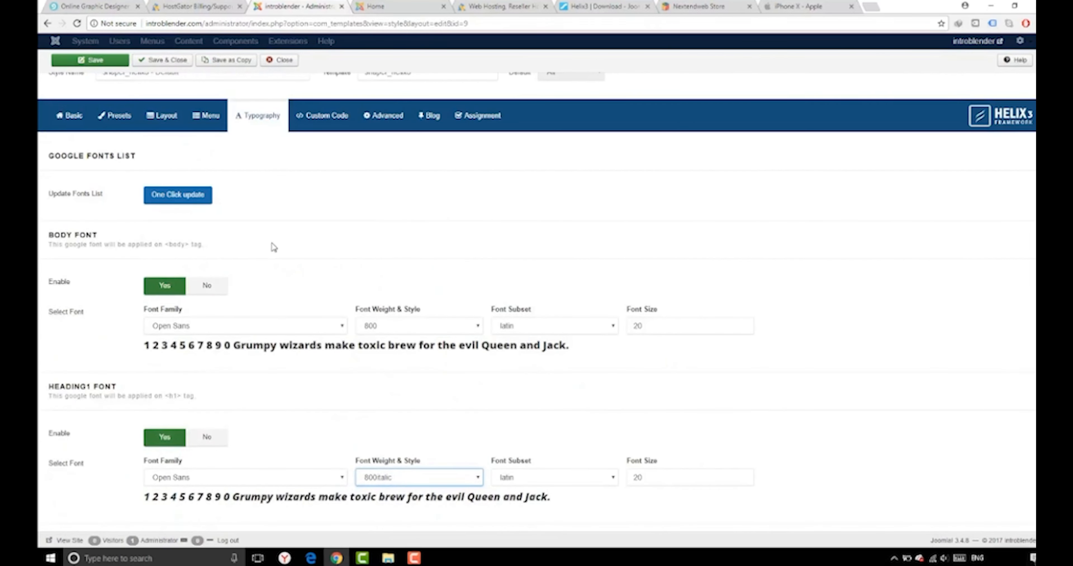
# Step: Glance at Custom Code and Advanced, then Save & Close the Helix3 template style
pyautogui.scroll(3)
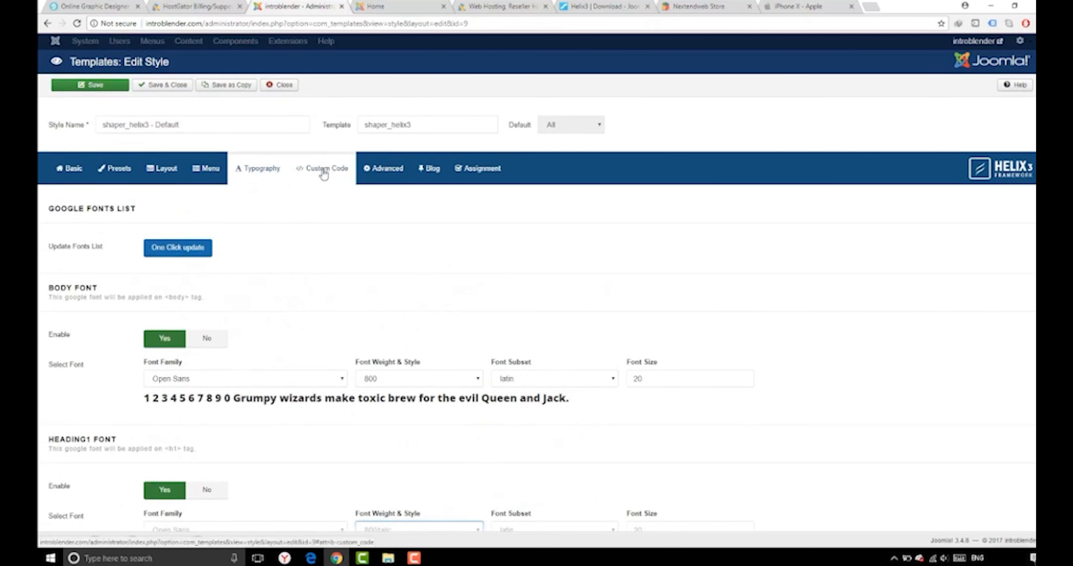
pyautogui.click(326, 168)
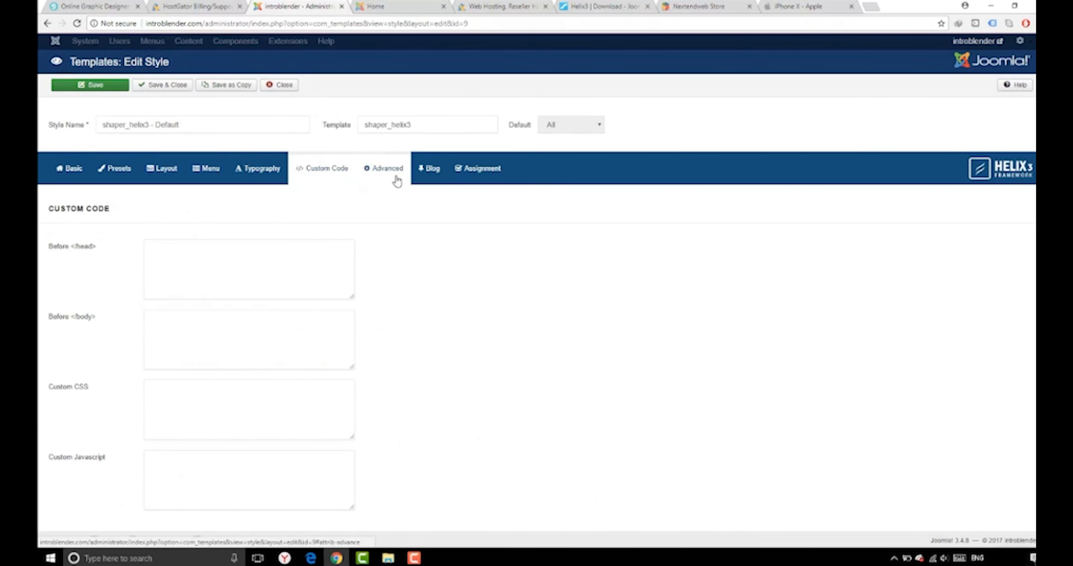
pyautogui.click(481, 168)
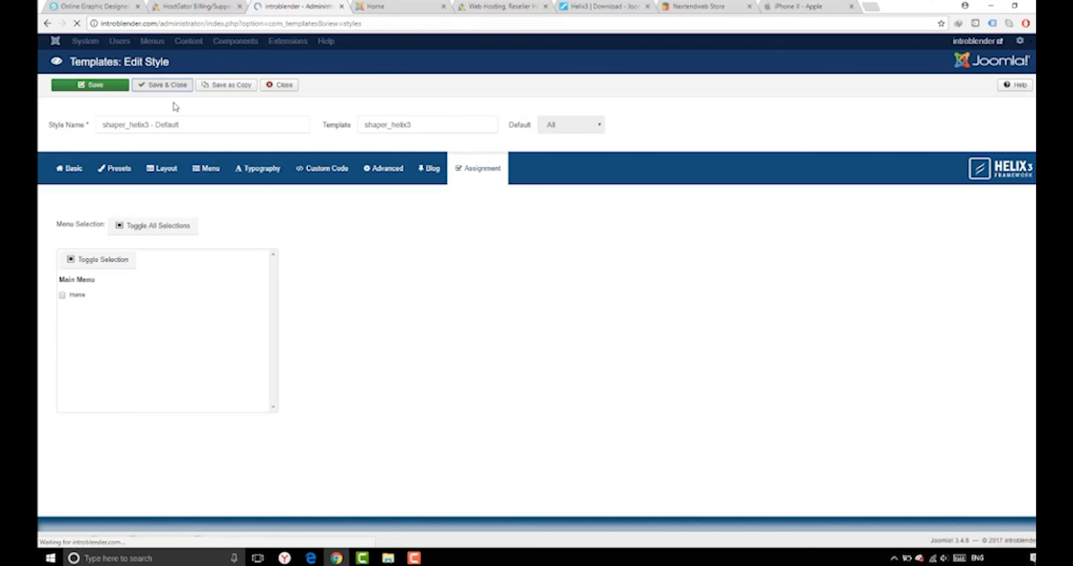
pyautogui.click(162, 85)
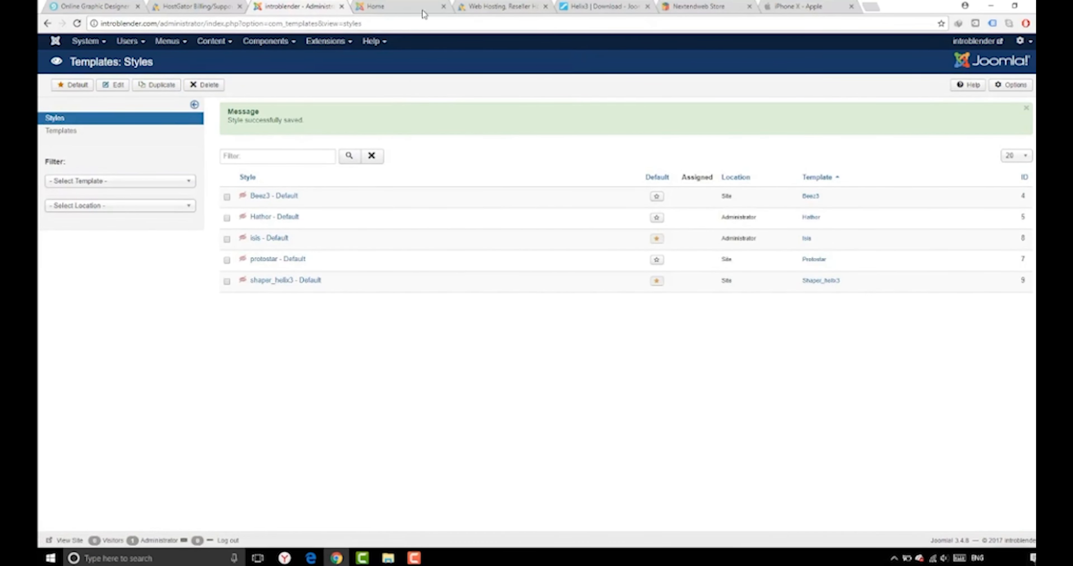
pyautogui.click(400, 6)
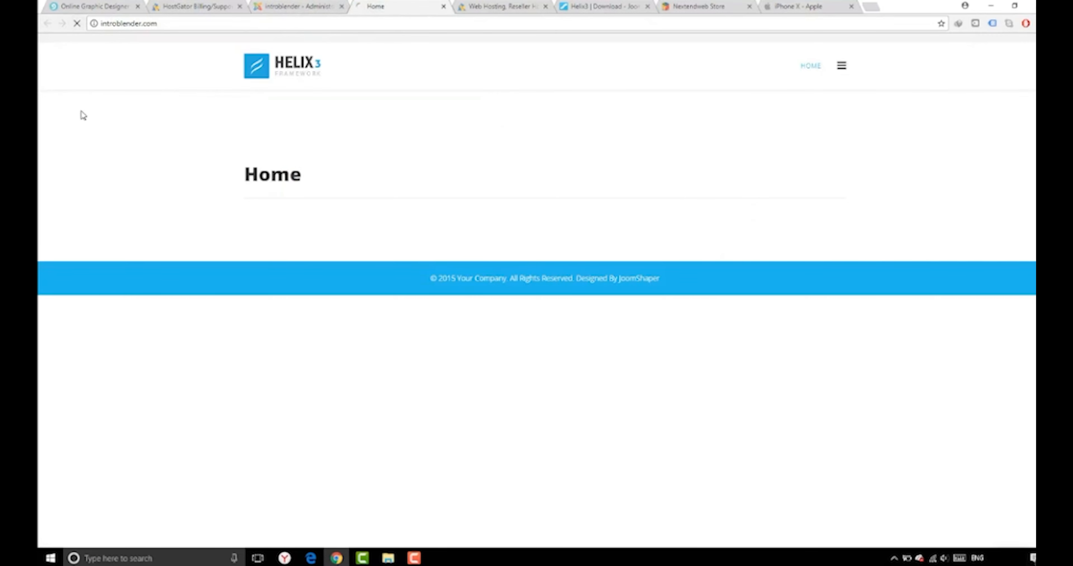
pyautogui.press('F5')
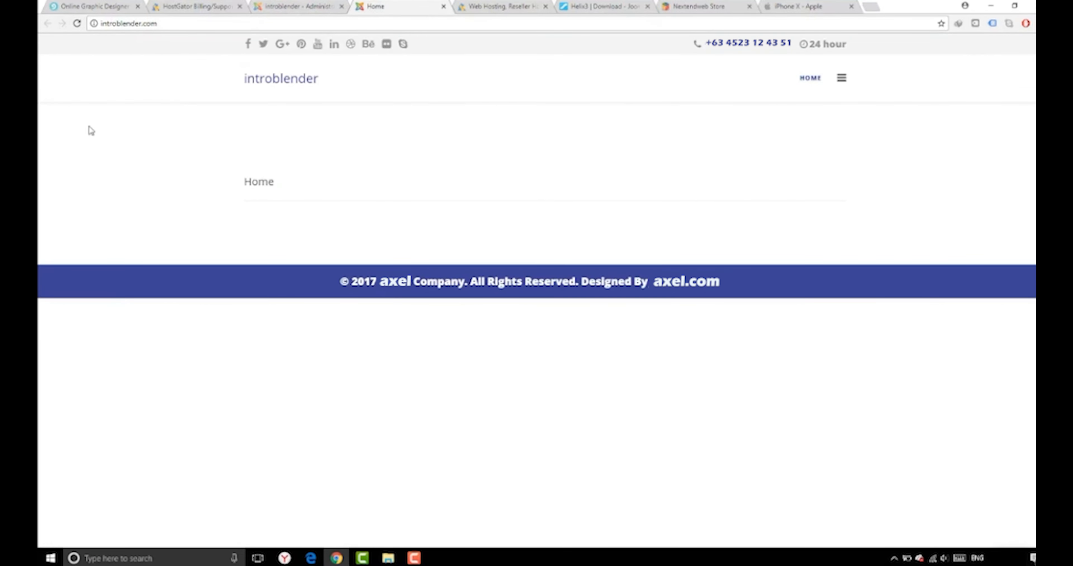
pyautogui.moveTo(369, 106)
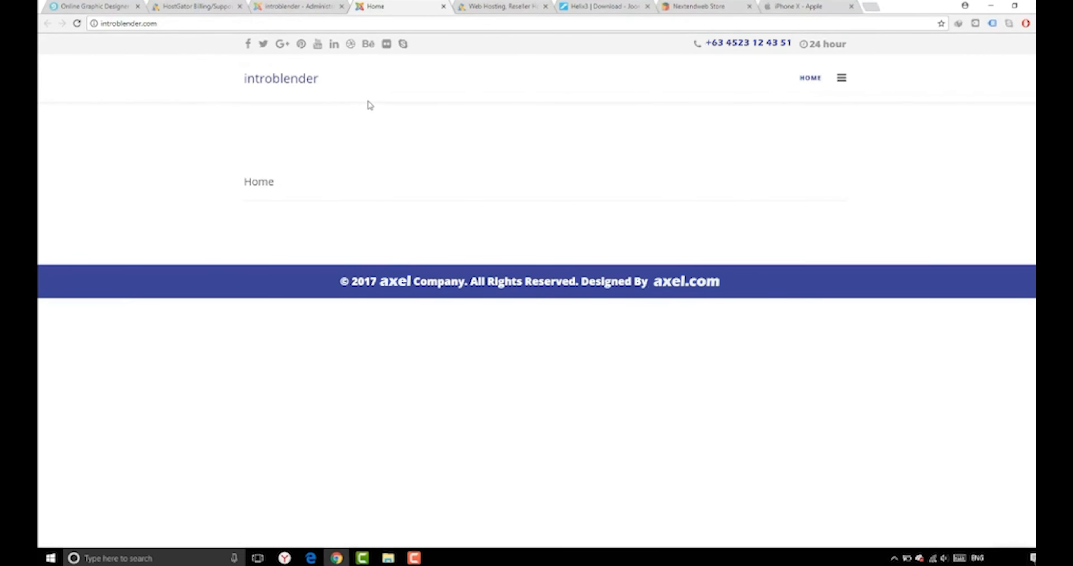
pyautogui.moveTo(393, 70)
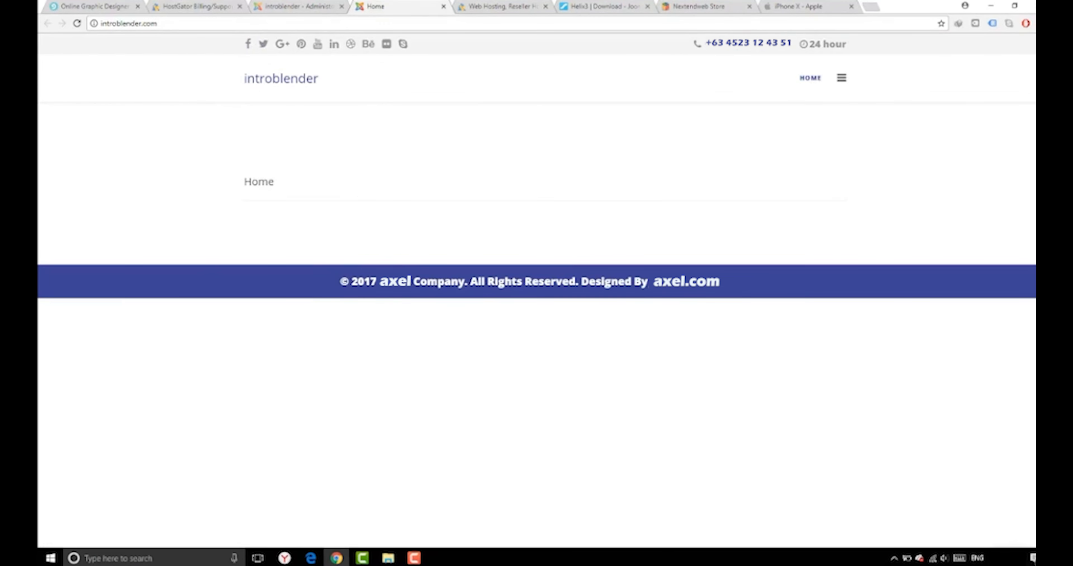
pyautogui.moveTo(493, 295)
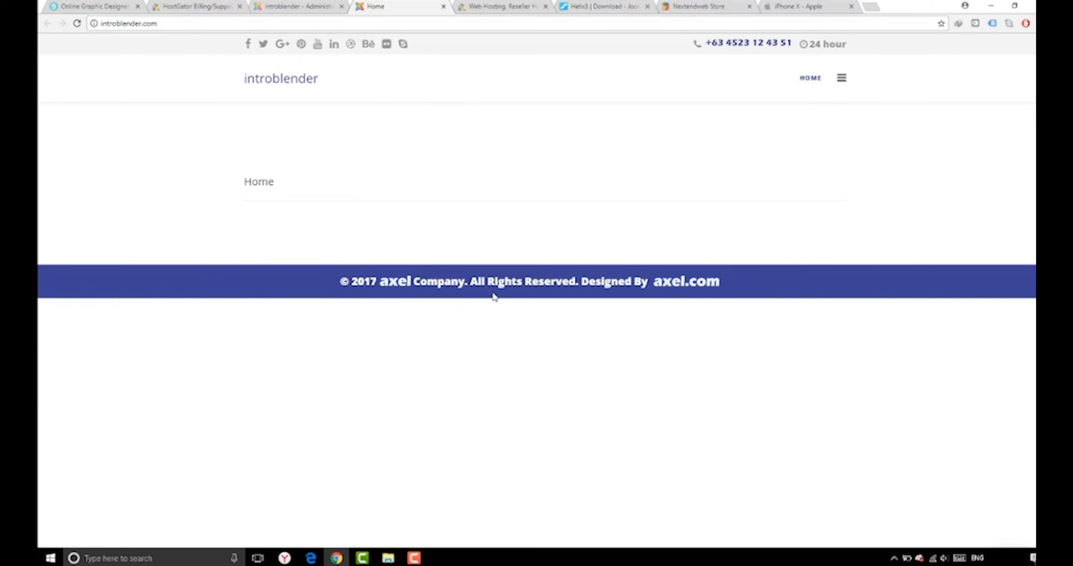
pyautogui.moveTo(787, 287)
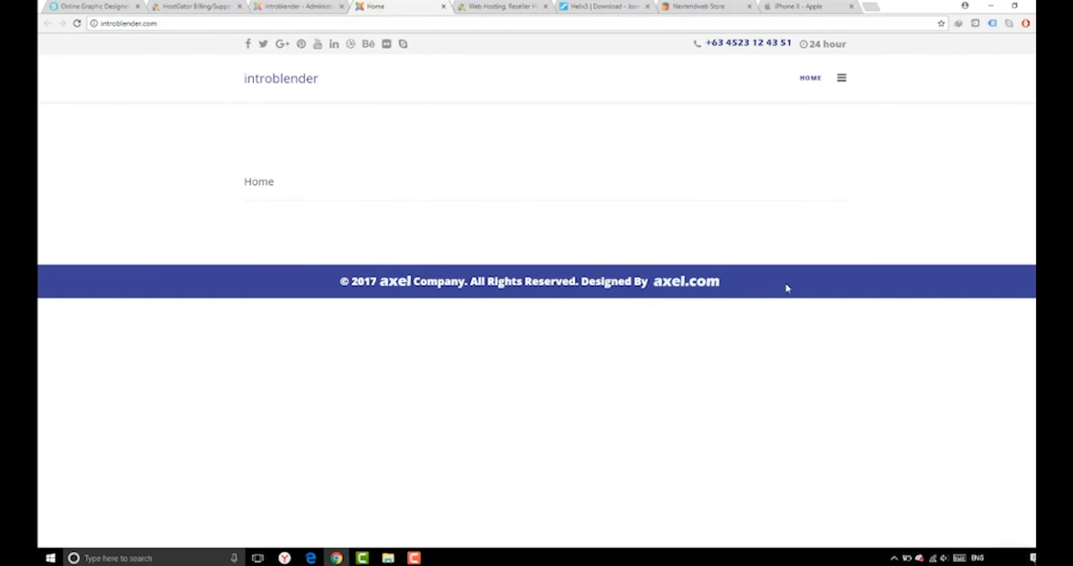
pyautogui.moveTo(762, 58)
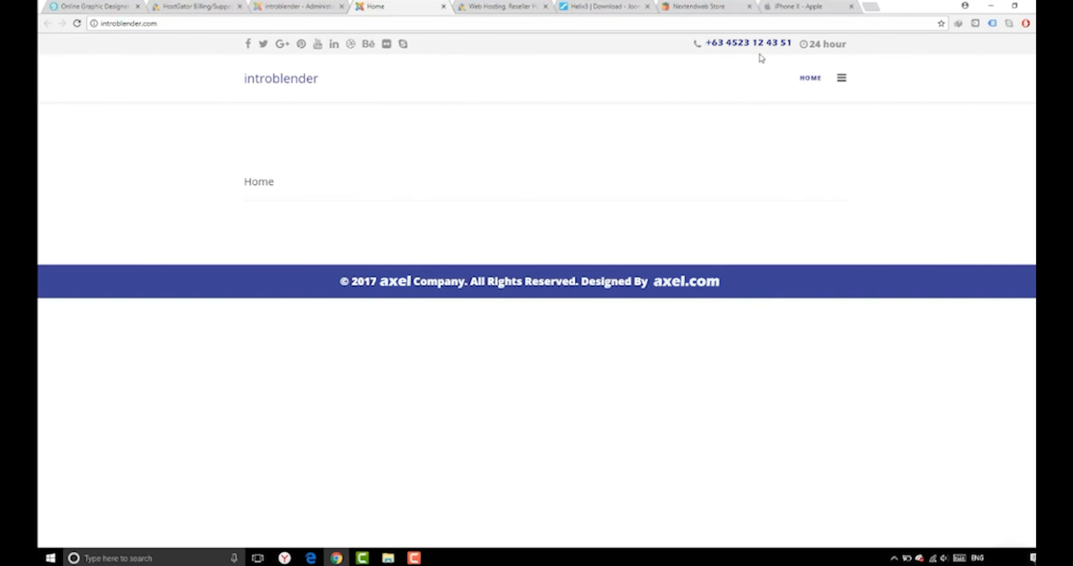
pyautogui.moveTo(829, 43)
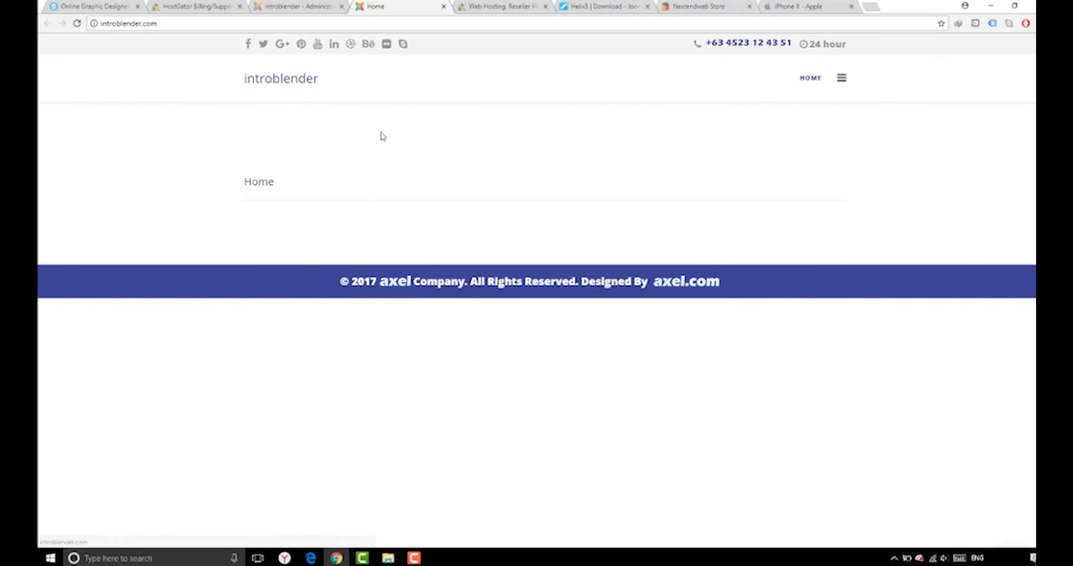
# Step: Select every cache group in System > Clear Cache and delete them all
pyautogui.click(298, 6)
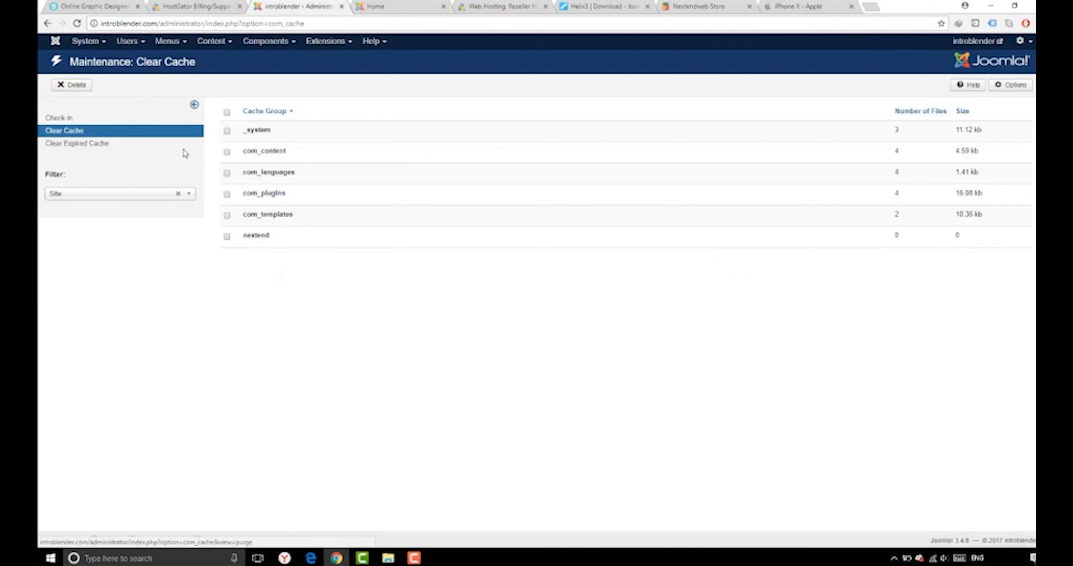
pyautogui.click(226, 110)
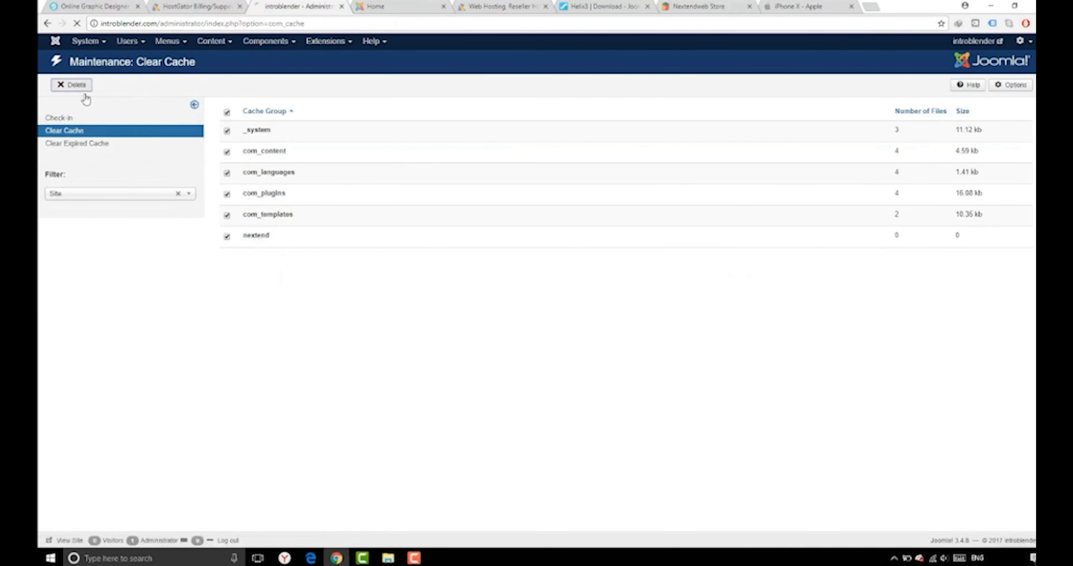
pyautogui.click(71, 85)
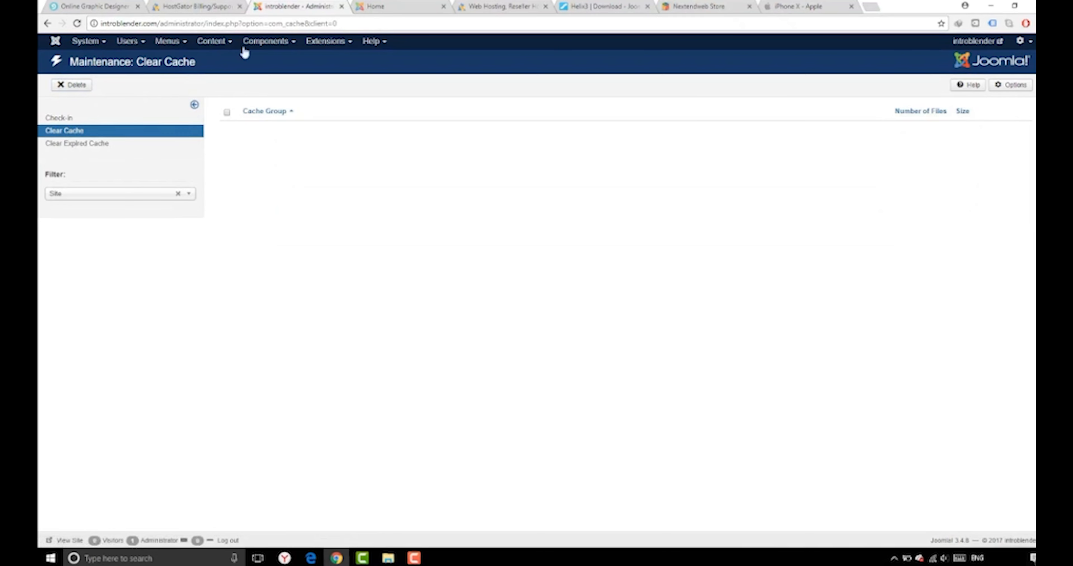
# Step: Open the Smart Slider 3 component from Components and load its dashboard
pyautogui.click(267, 41)
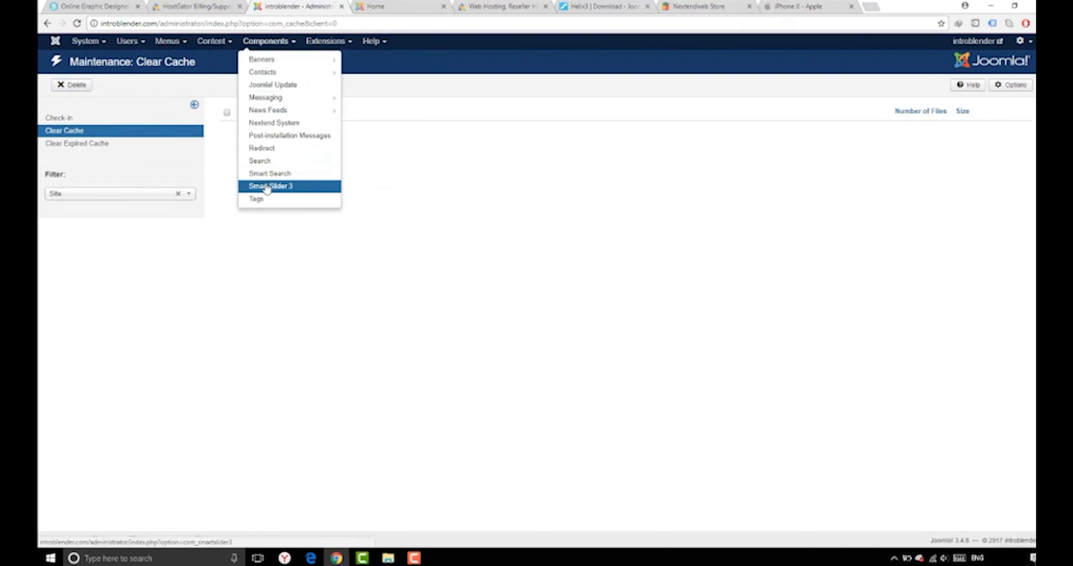
pyautogui.click(270, 185)
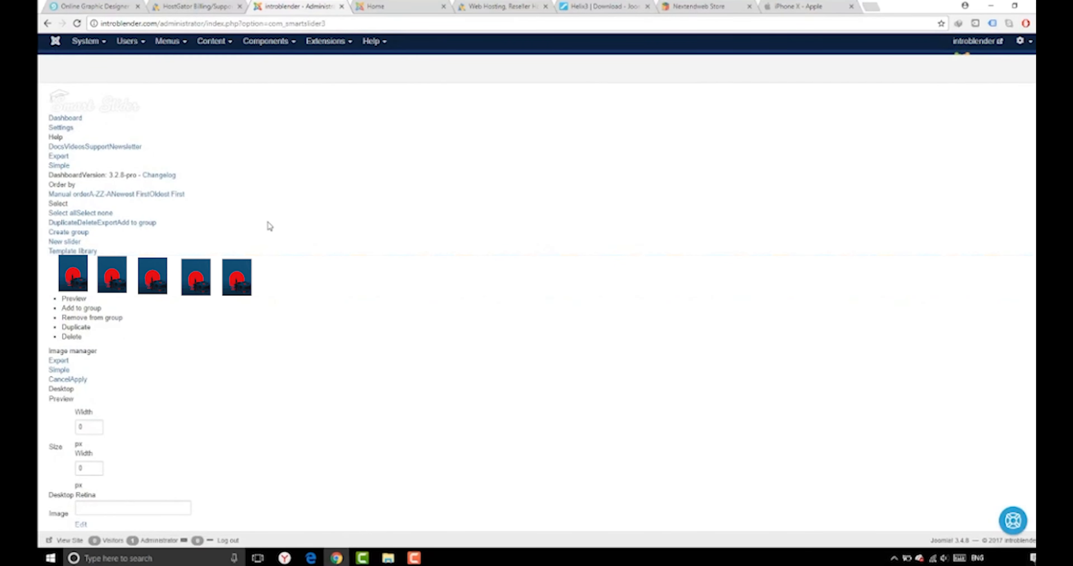
pyautogui.moveTo(440, 427)
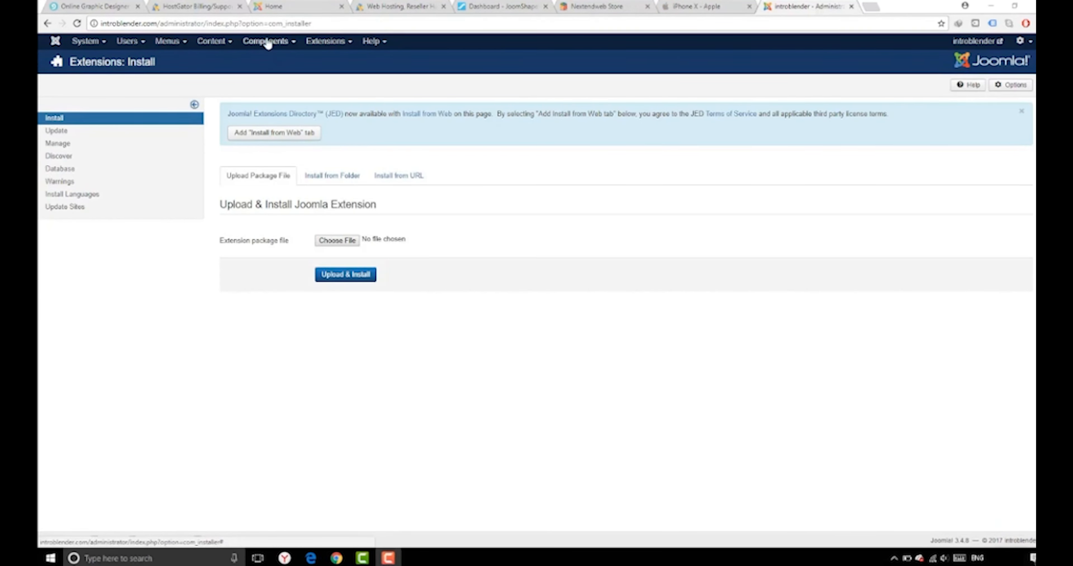
pyautogui.click(332, 176)
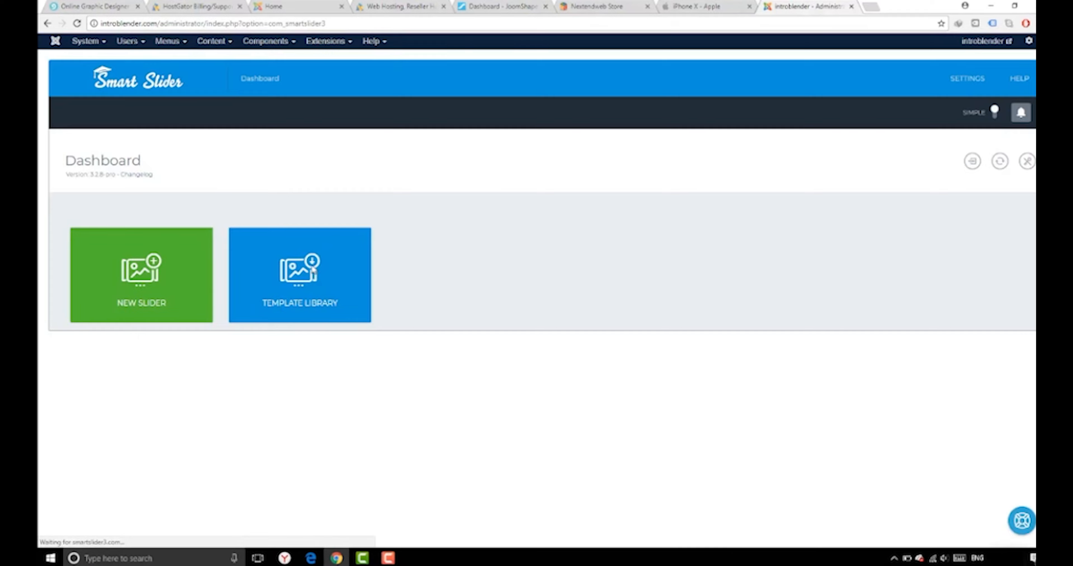
# Step: Import the Full-width Post Slider from the Template Library and start Create Module
pyautogui.click(299, 275)
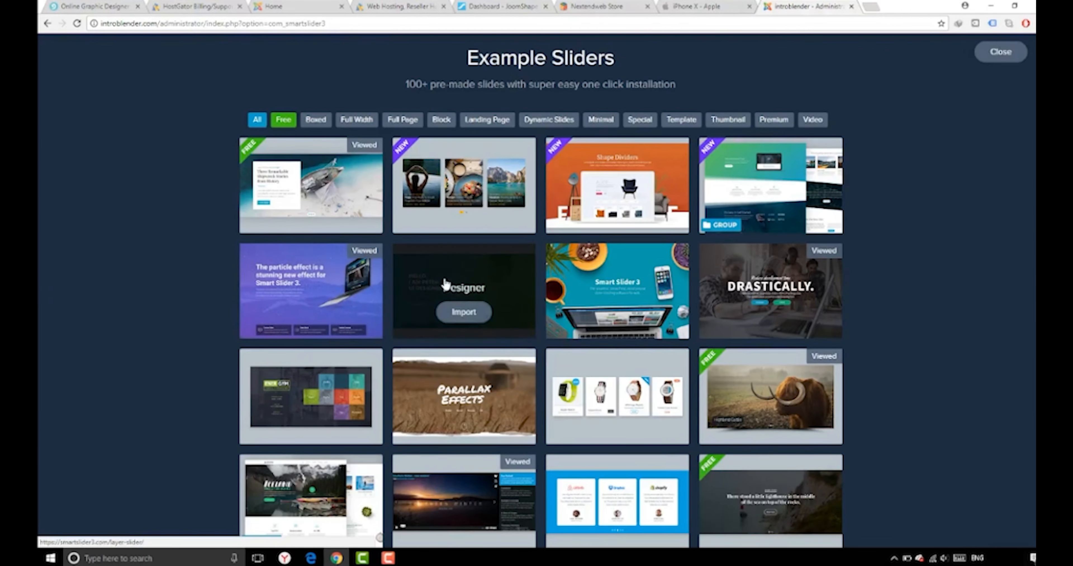
pyautogui.scroll(-3)
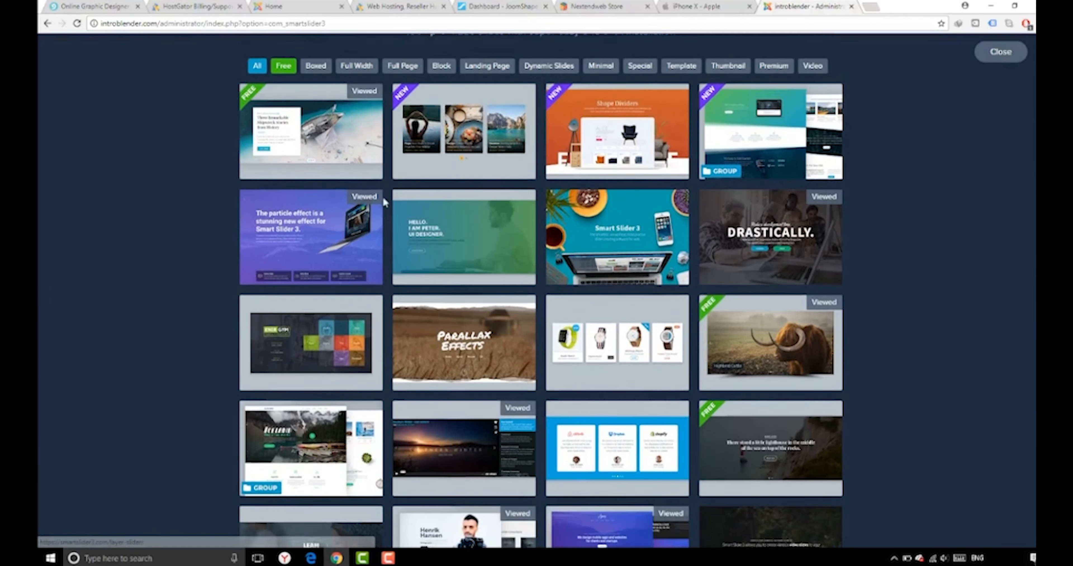
pyautogui.scroll(-3)
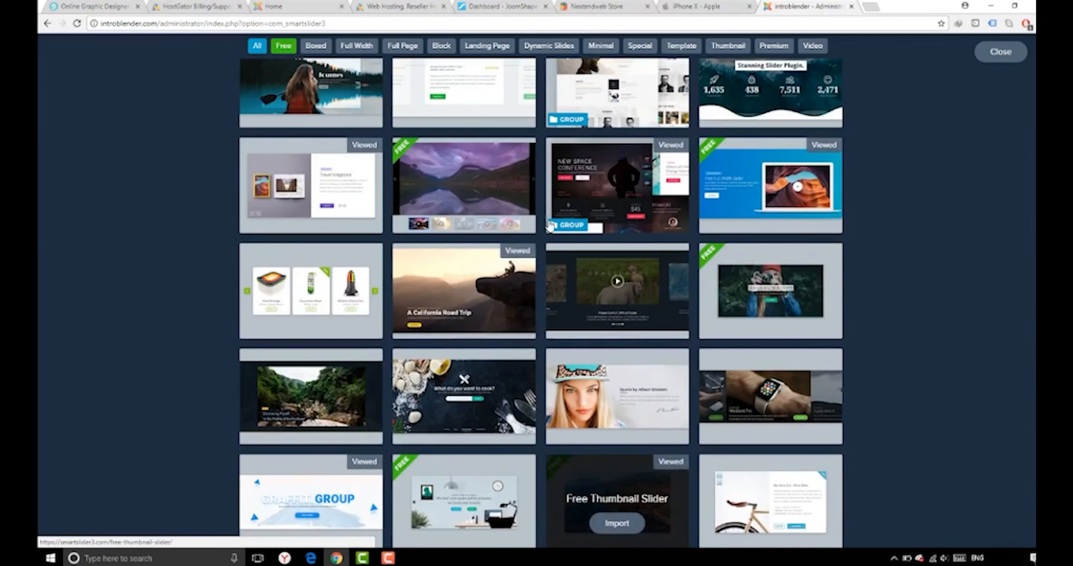
pyautogui.scroll(-3)
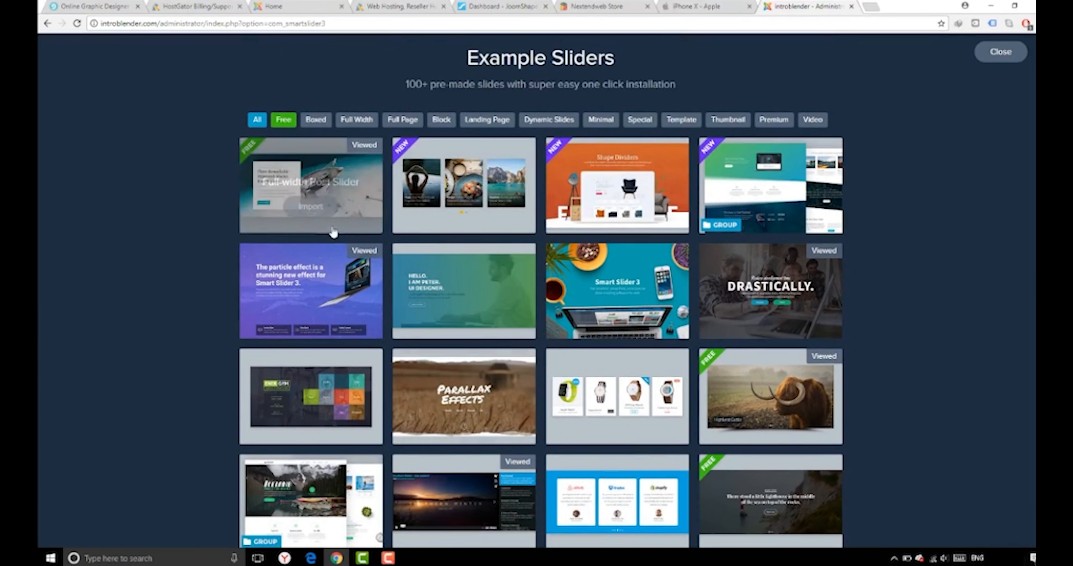
pyautogui.click(311, 207)
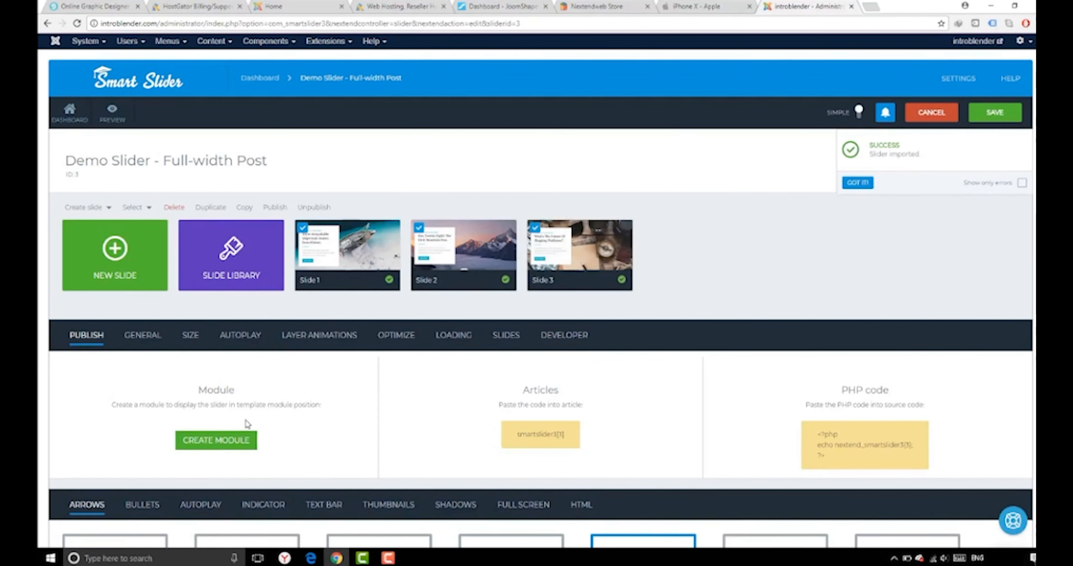
pyautogui.click(216, 441)
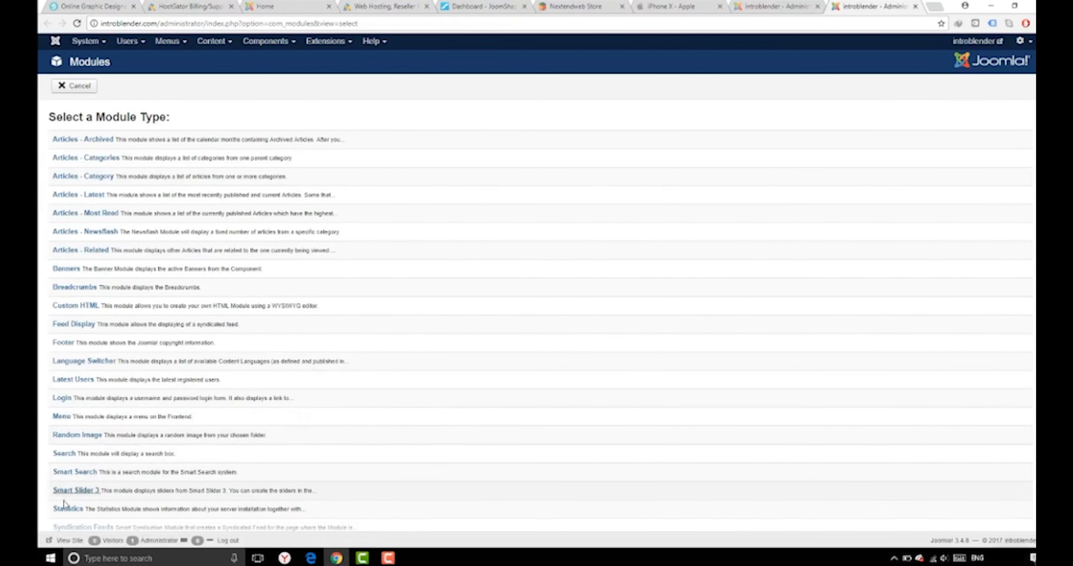
# Step: Create a Smart Slider 3 module named 'demo slider' with title hidden in the title position, saved
pyautogui.click(76, 490)
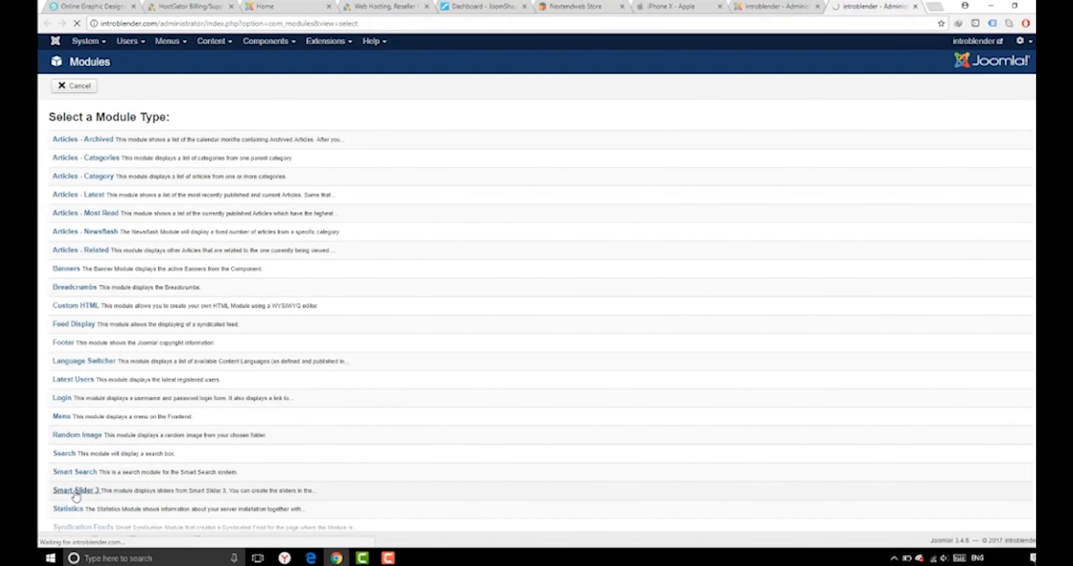
pyautogui.click(75, 490)
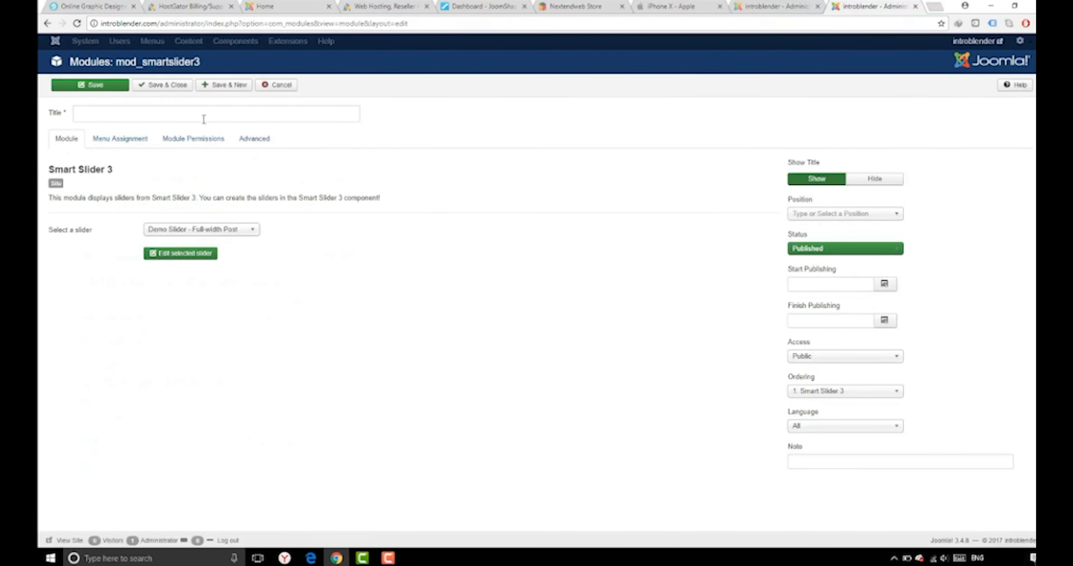
pyautogui.write('demo slider')
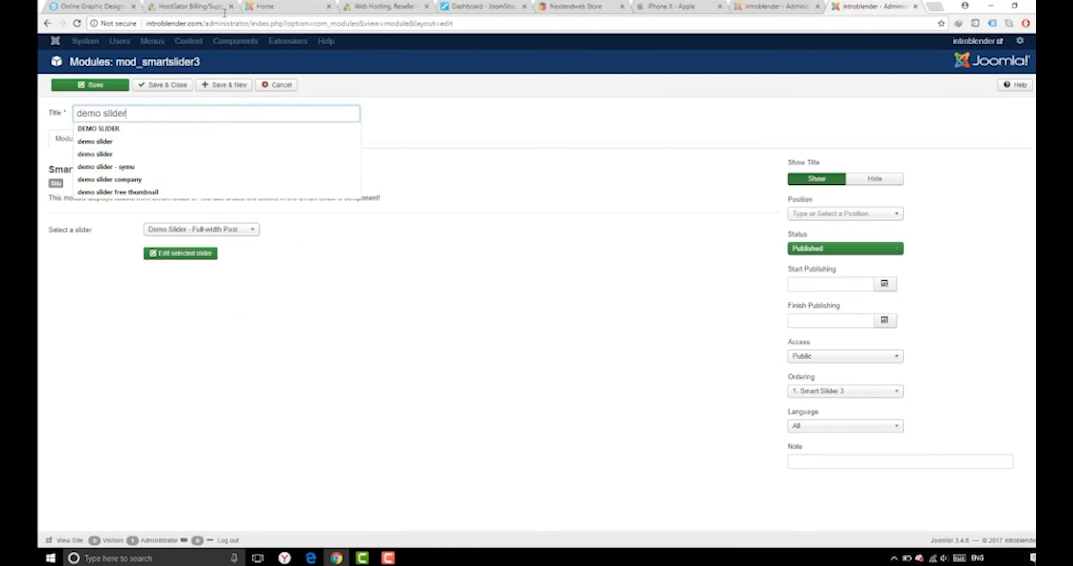
pyautogui.click(873, 179)
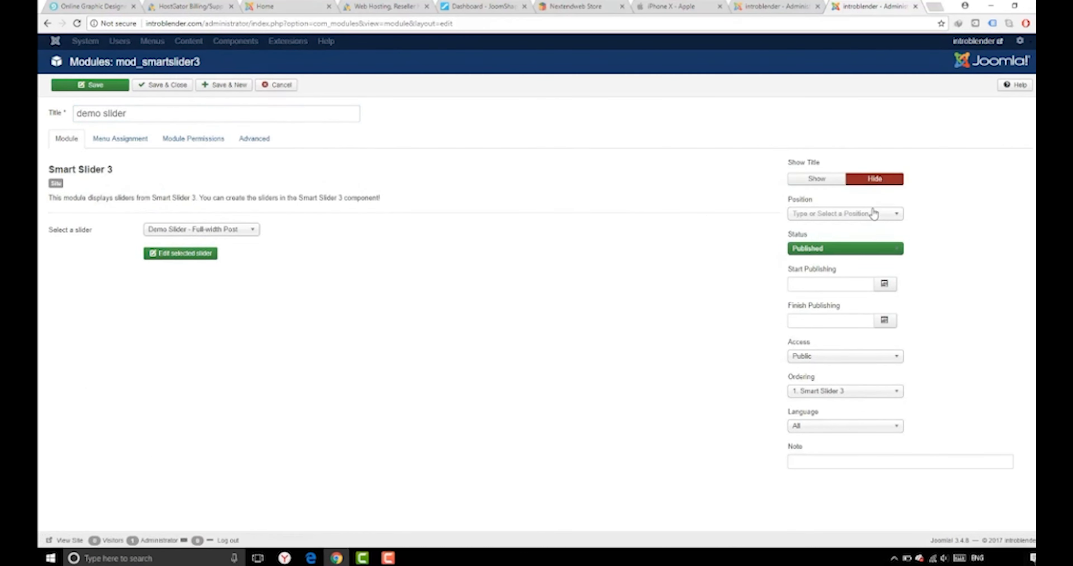
pyautogui.click(845, 213)
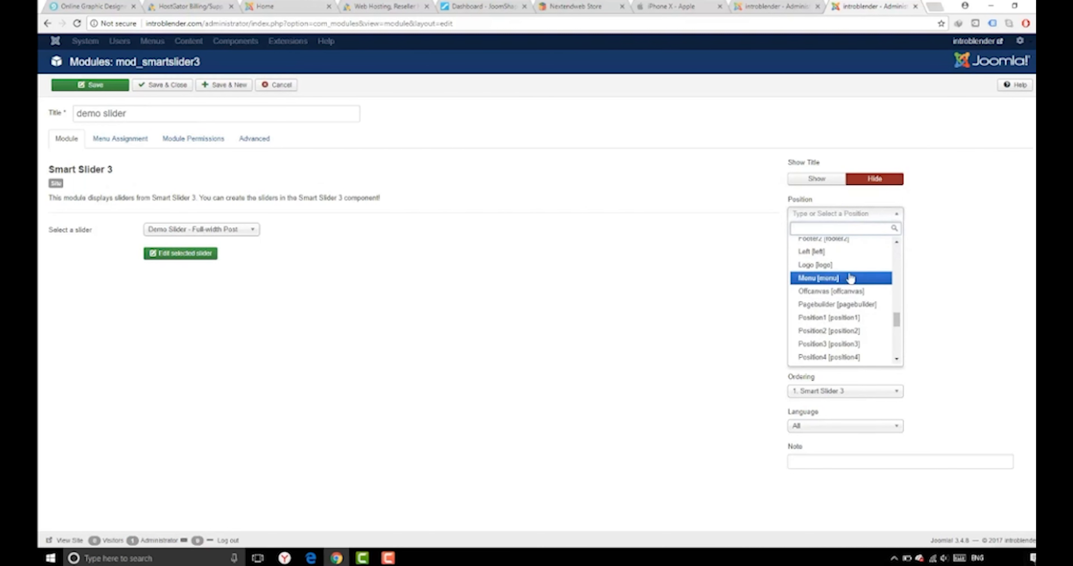
pyautogui.scroll(-3)
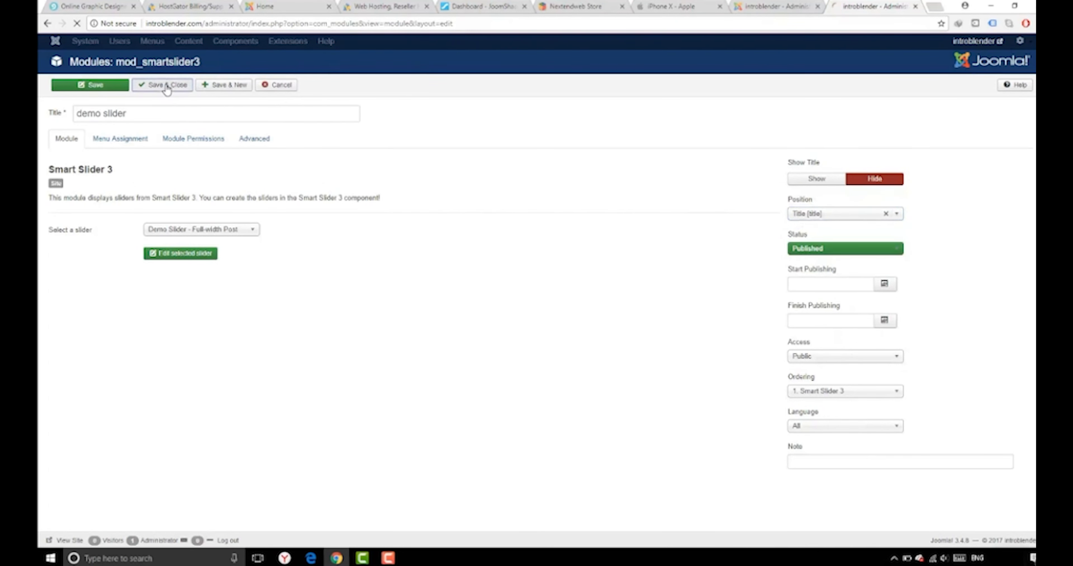
pyautogui.click(163, 84)
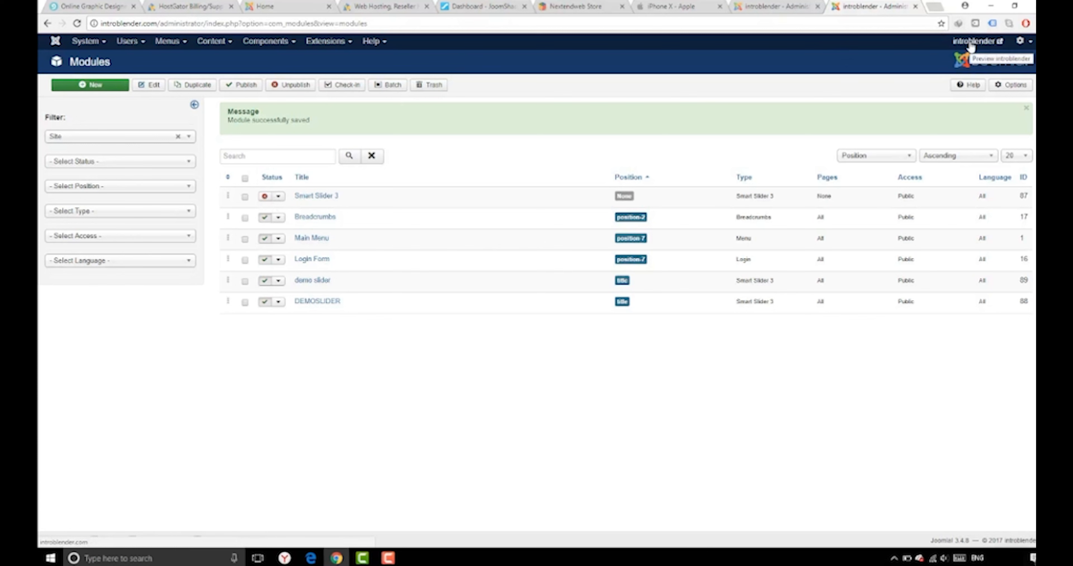
# Step: Preview the live homepage to confirm the full-width mountain slider appears beneath the header
pyautogui.click(1003, 58)
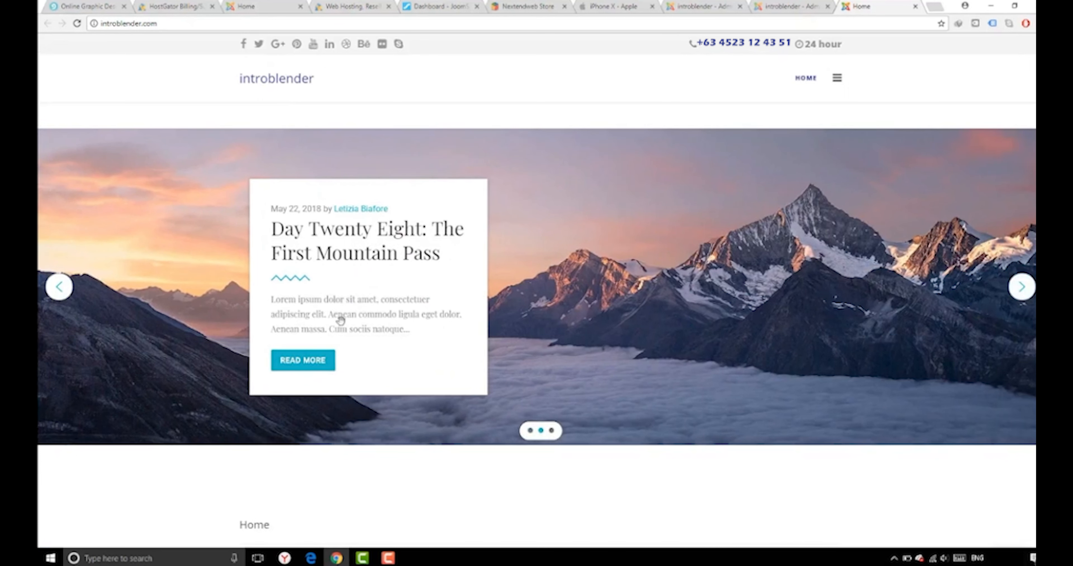
pyautogui.scroll(-3)
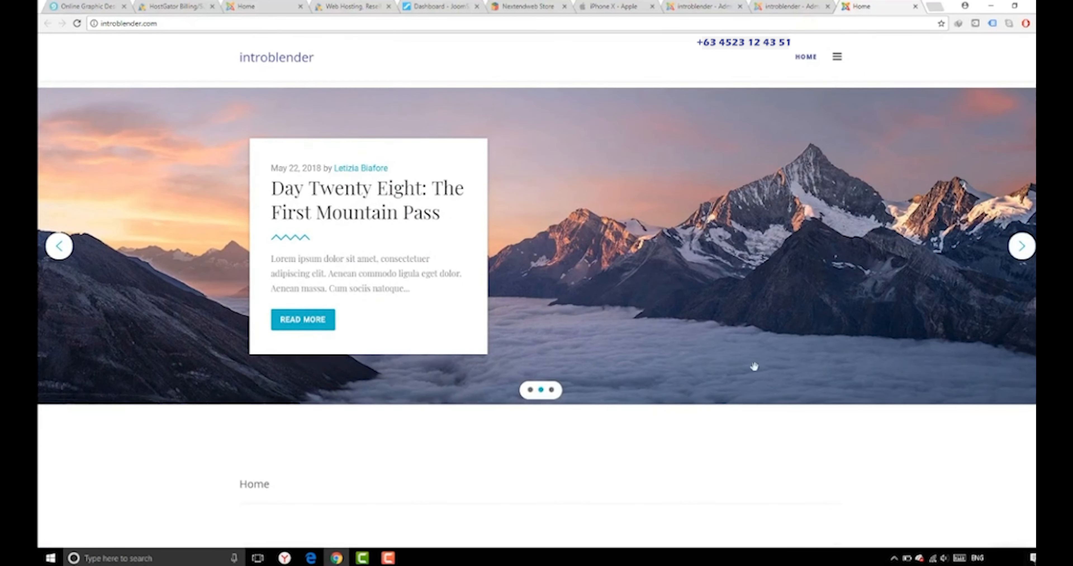